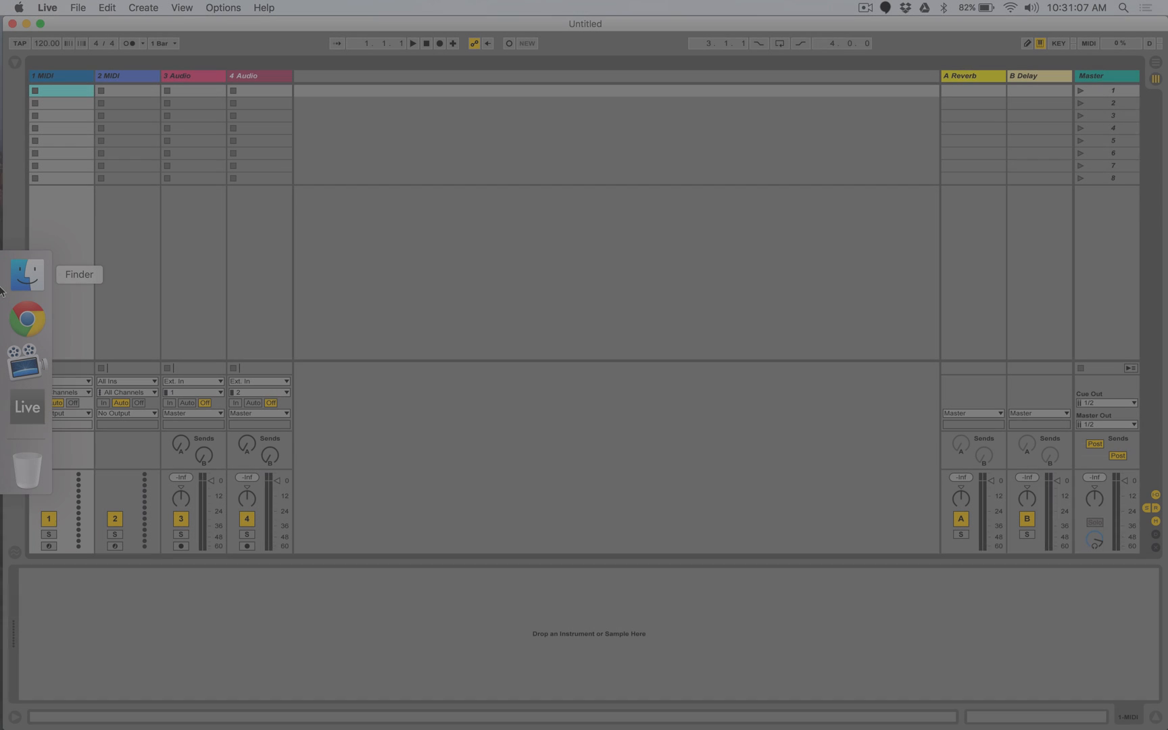
mouse_move(25, 319)
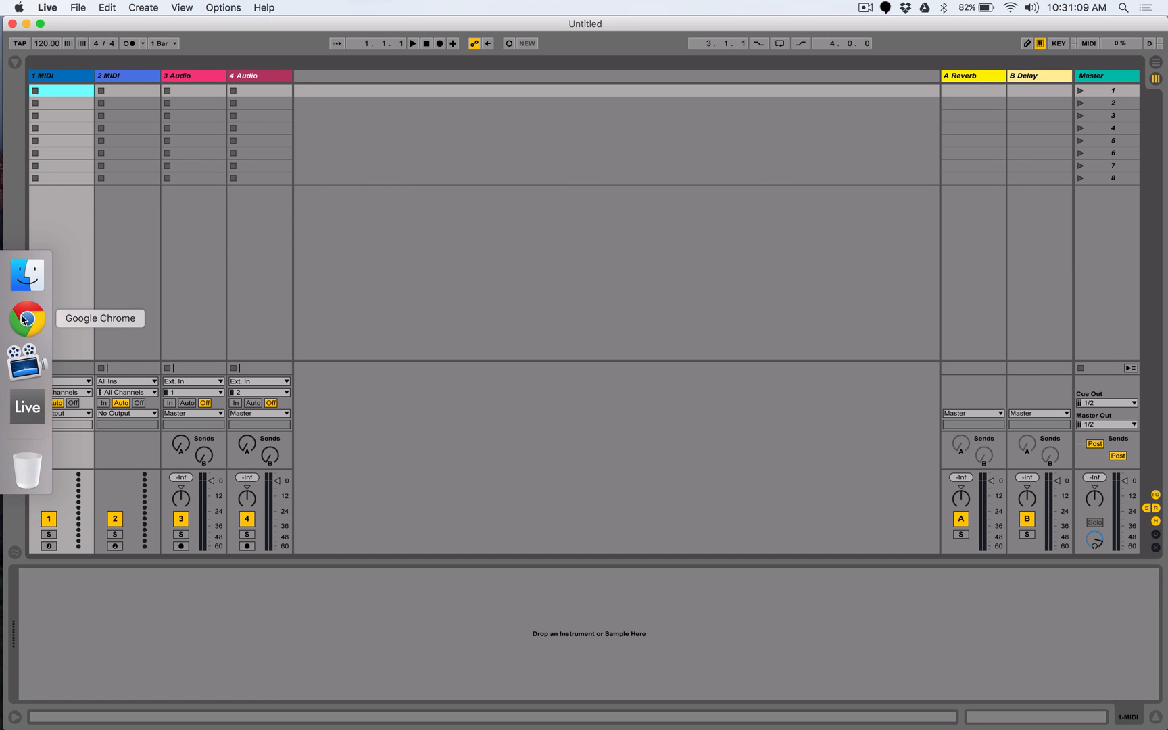
Switch to Google Chrome showing Rogue Amoeba's Soundflower page.
left_click(26, 318)
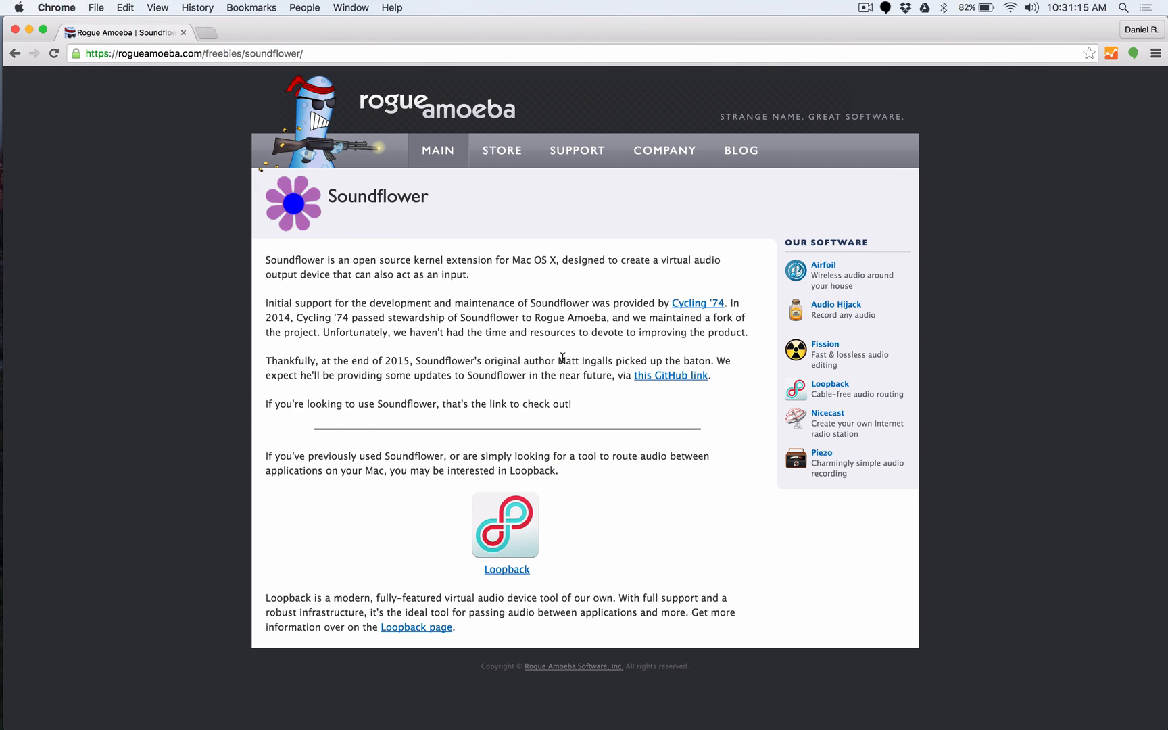
mouse_move(680, 381)
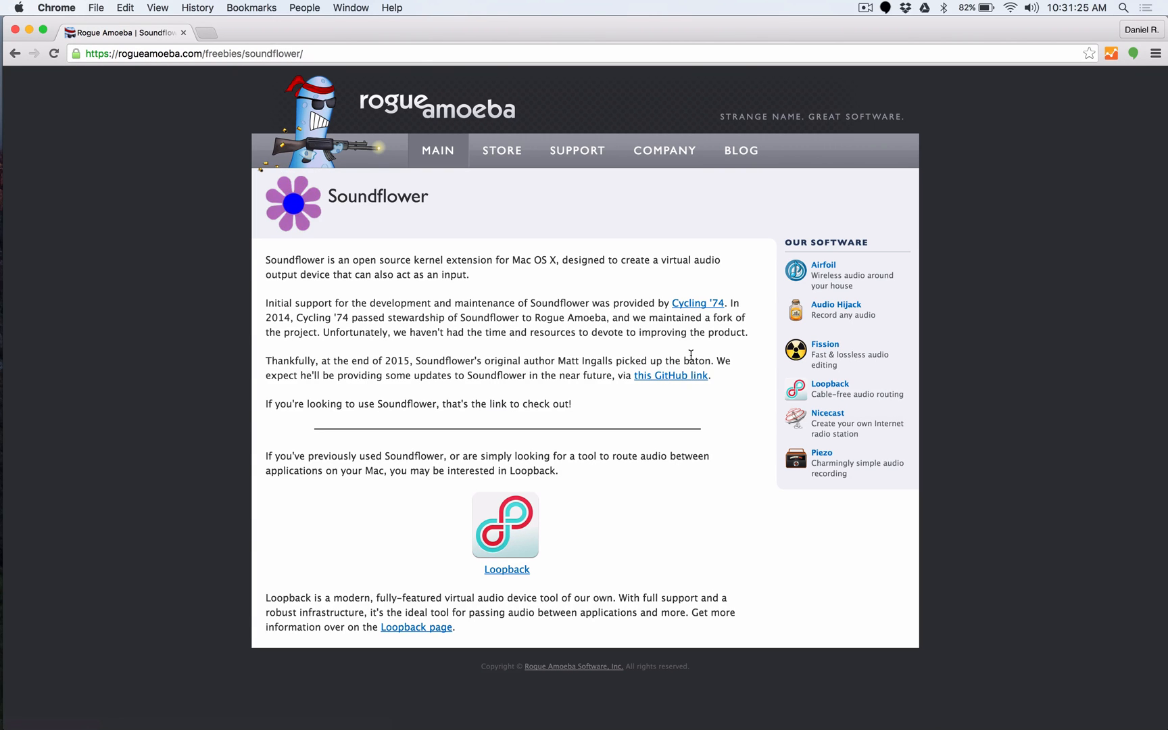
mouse_move(666, 382)
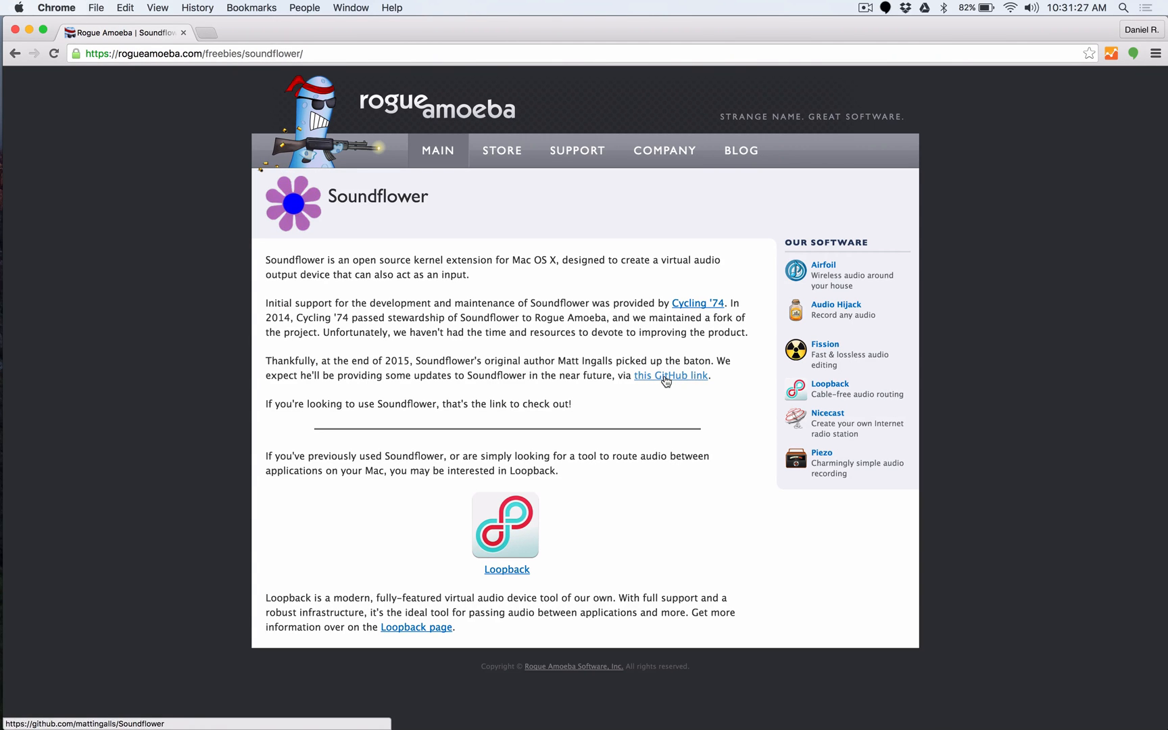
Follow the GitHub link to the mattingalls/Soundflower repository and scroll its ReadMe.
left_click(670, 376)
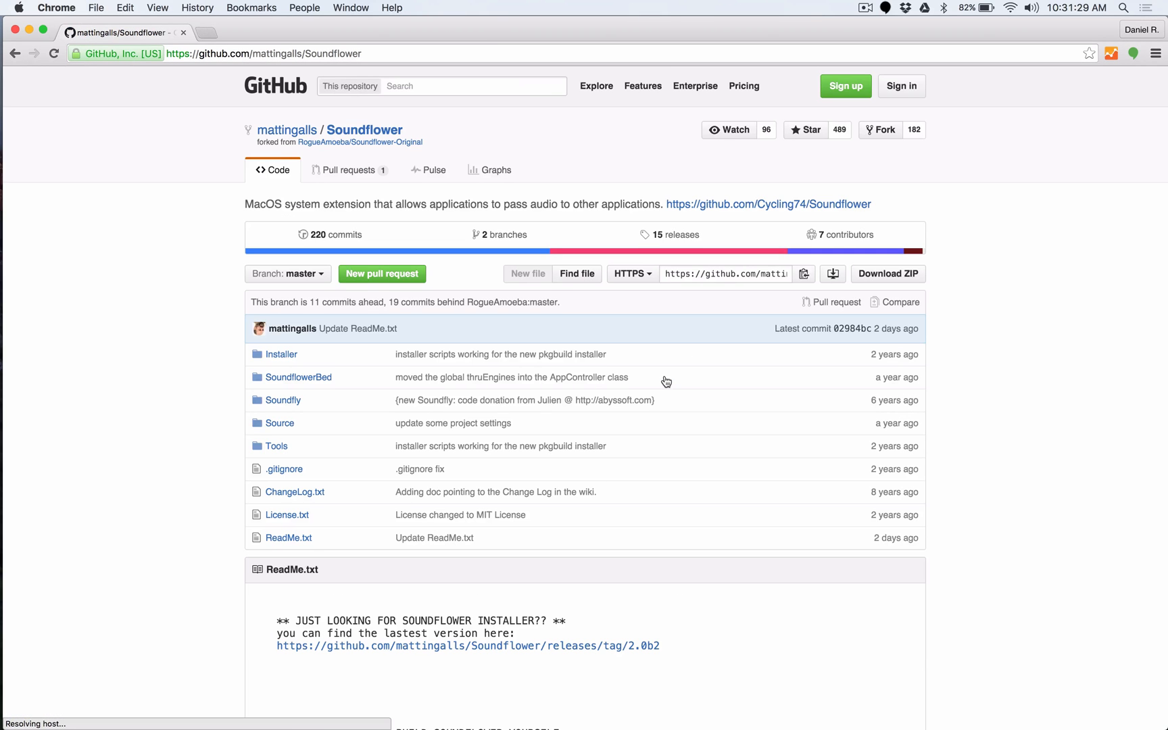
scroll("down", 3)
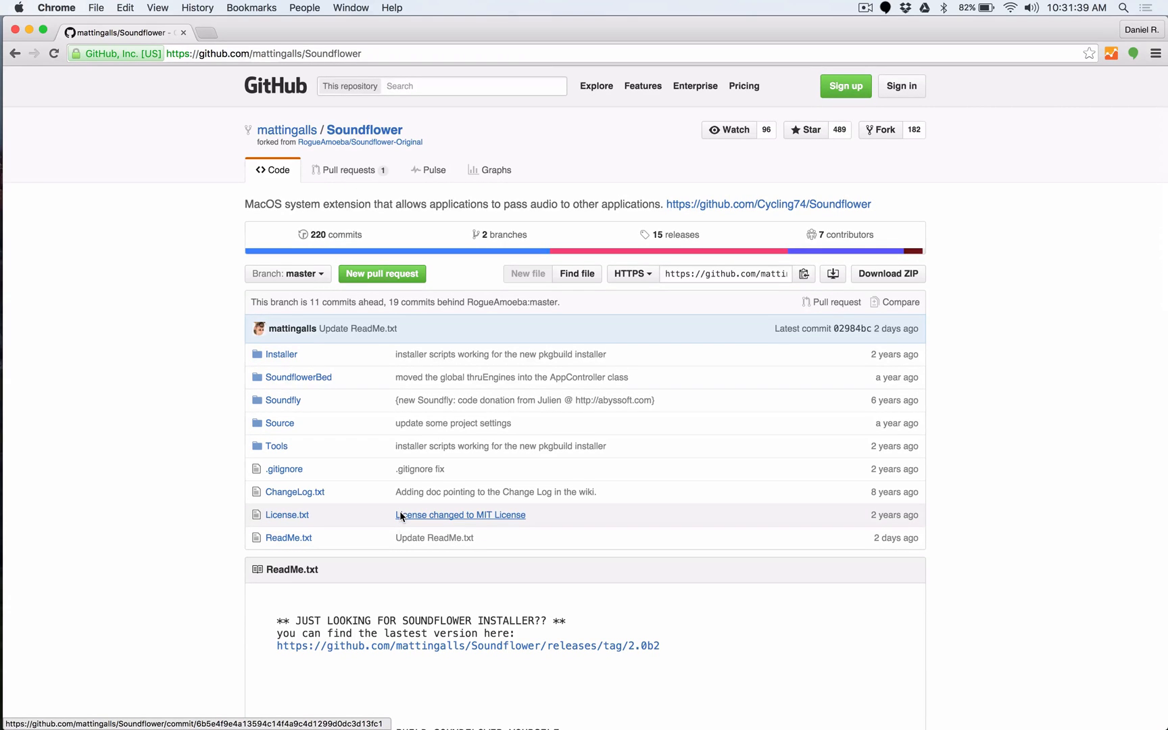
mouse_move(486, 457)
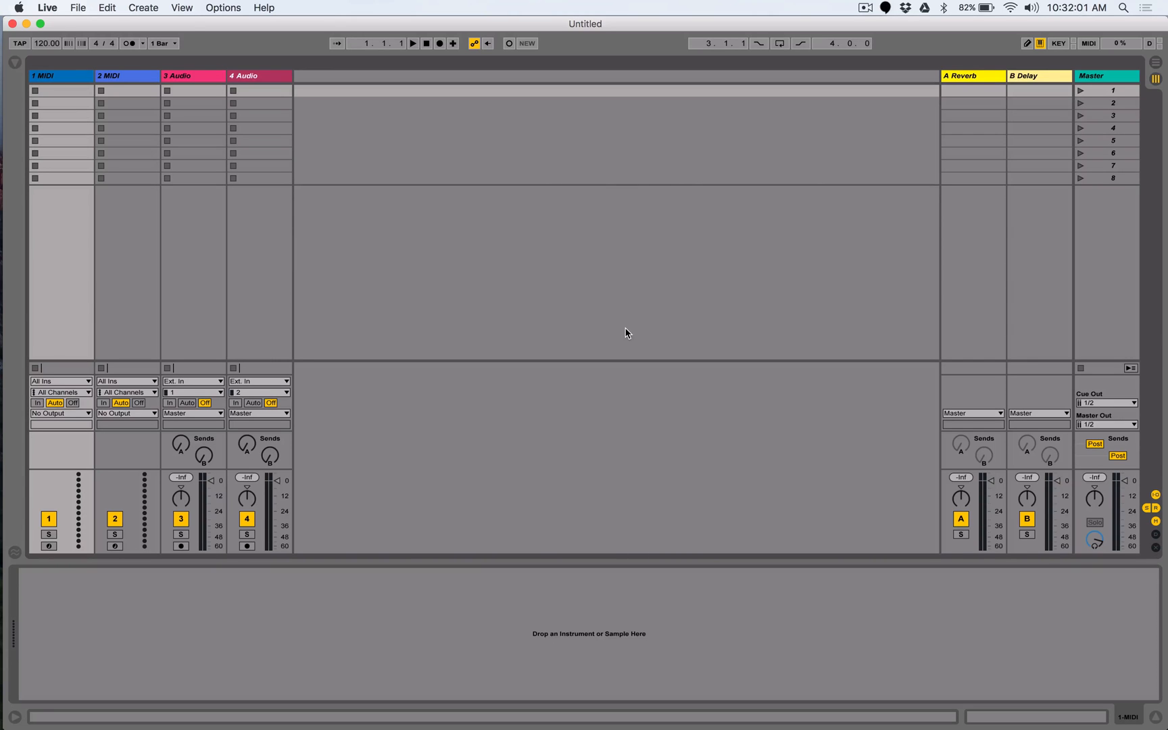
Open the Apple menu to reach System Preferences.
left_click(19, 7)
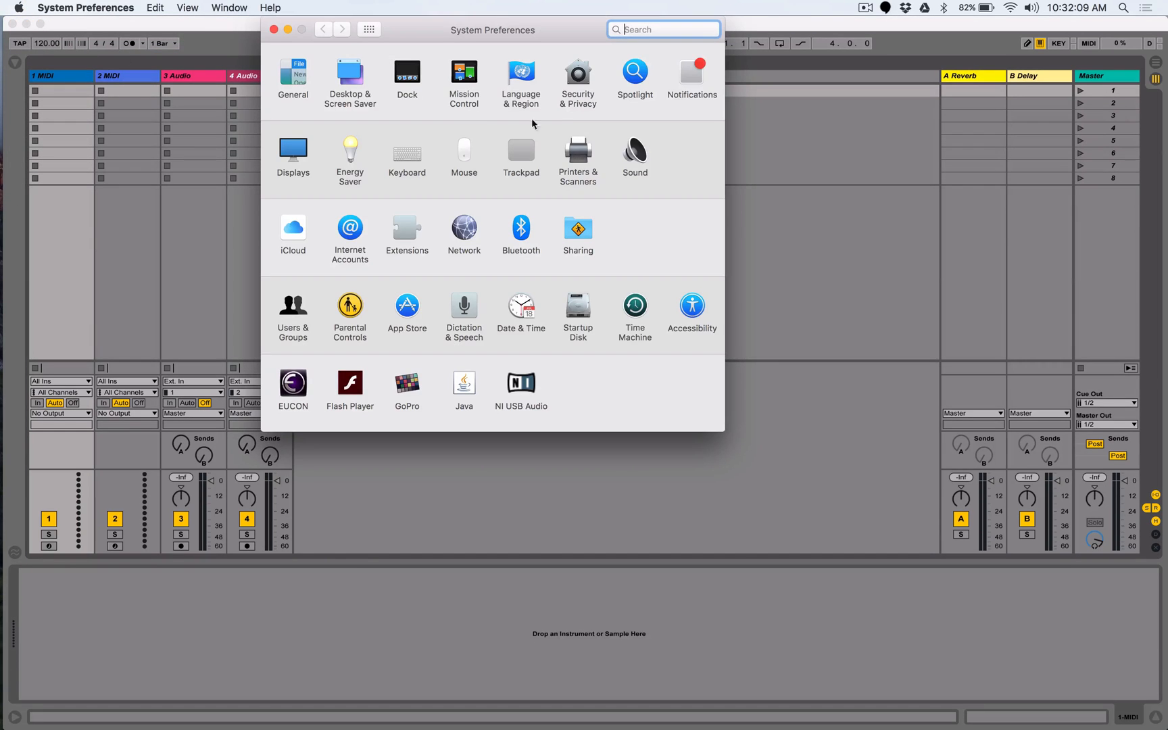
In the Sound pane, check Input devices, then choose Soundflower (2ch) under Output.
left_click(635, 150)
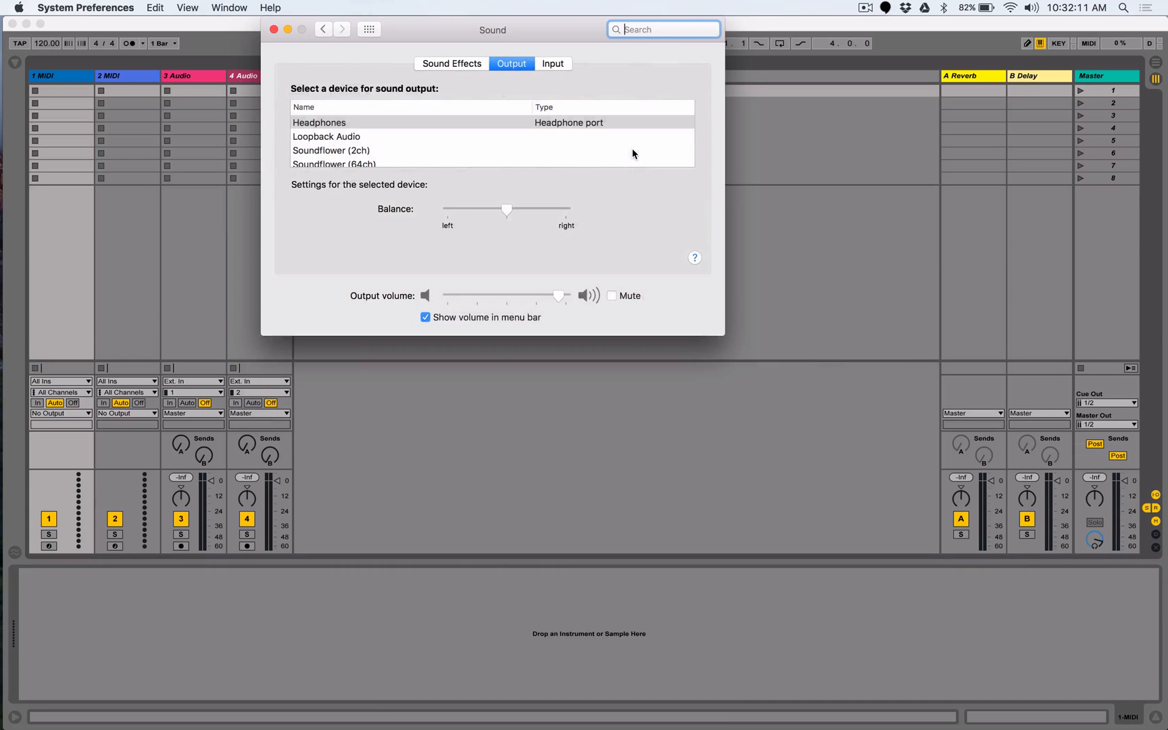
left_click(552, 64)
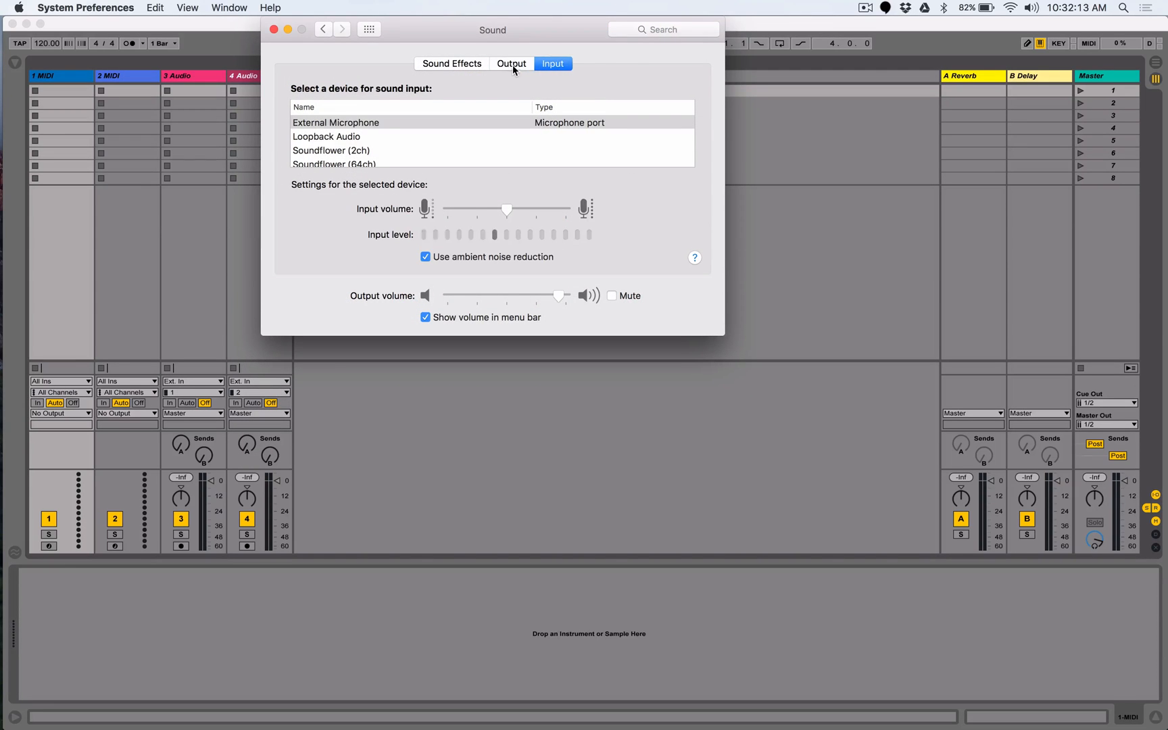
left_click(512, 63)
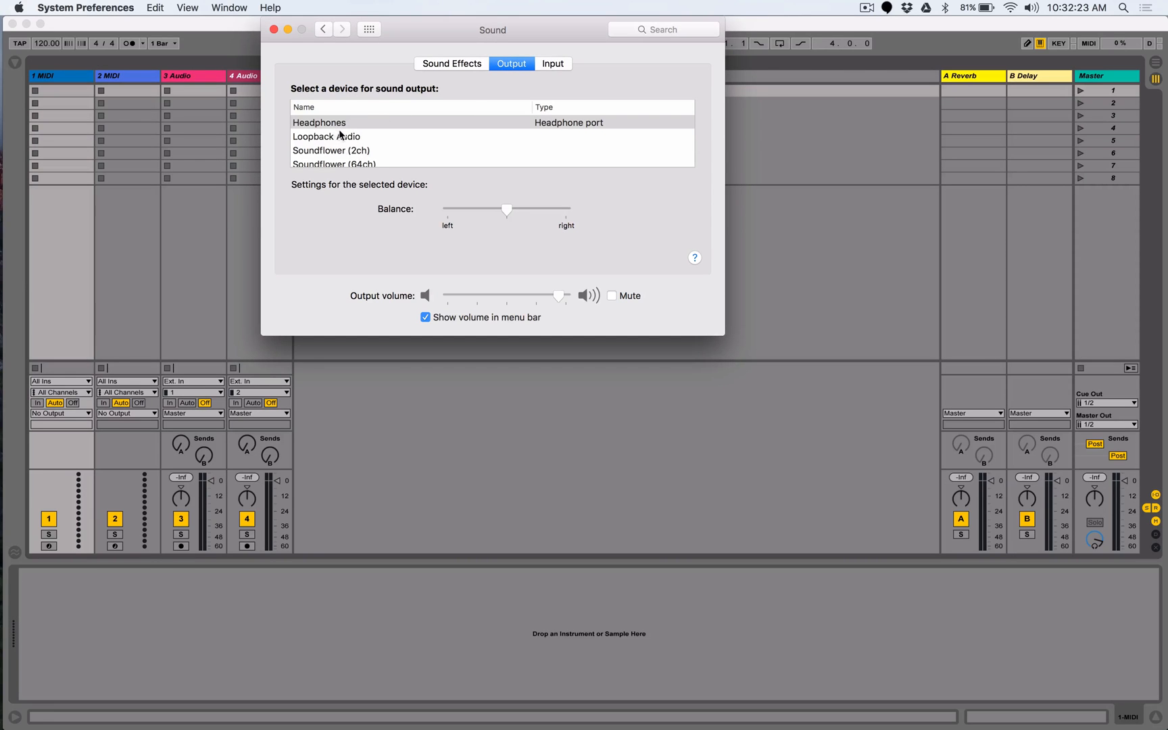
mouse_move(331, 132)
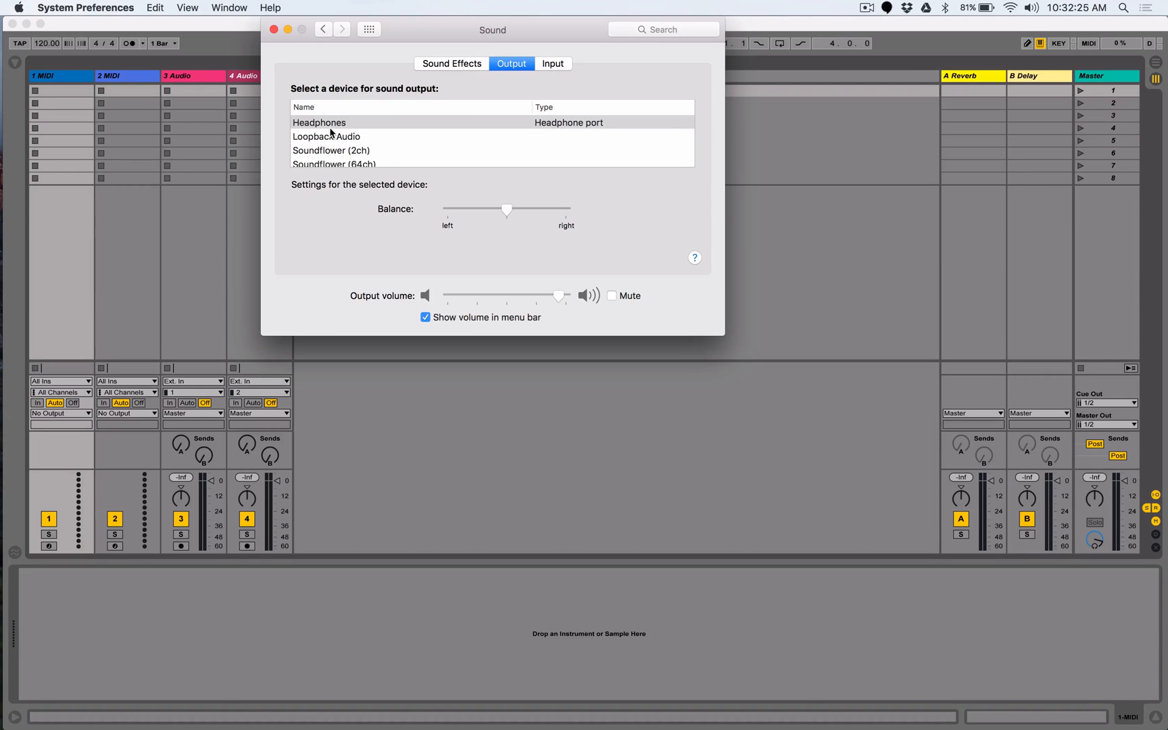
mouse_move(341, 153)
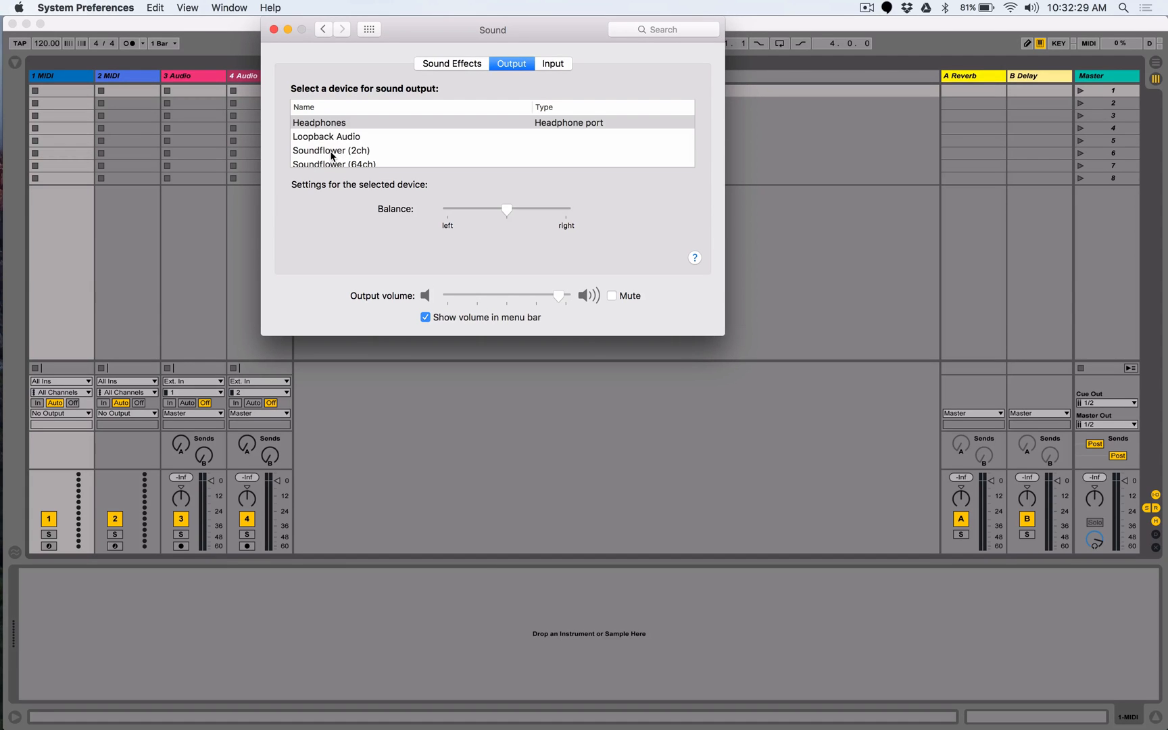
left_click(330, 150)
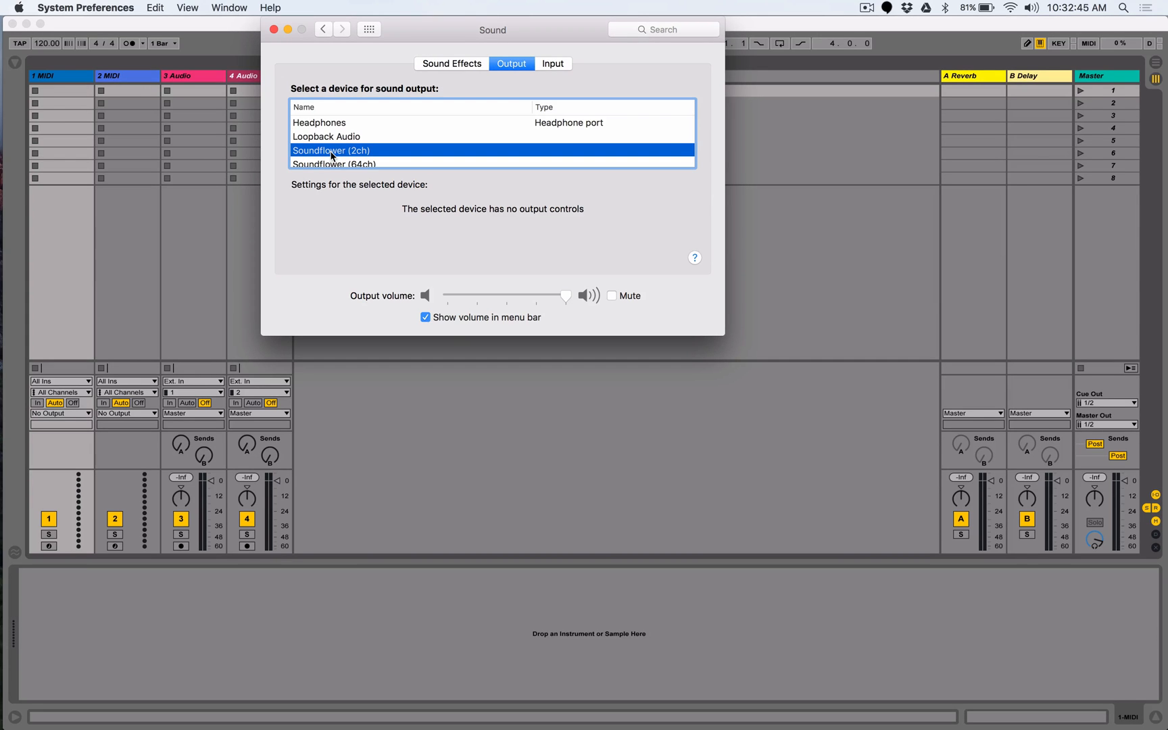
Toggle Mute, switch outputs, and settle on Headphones with volume near maximum.
left_click(319, 122)
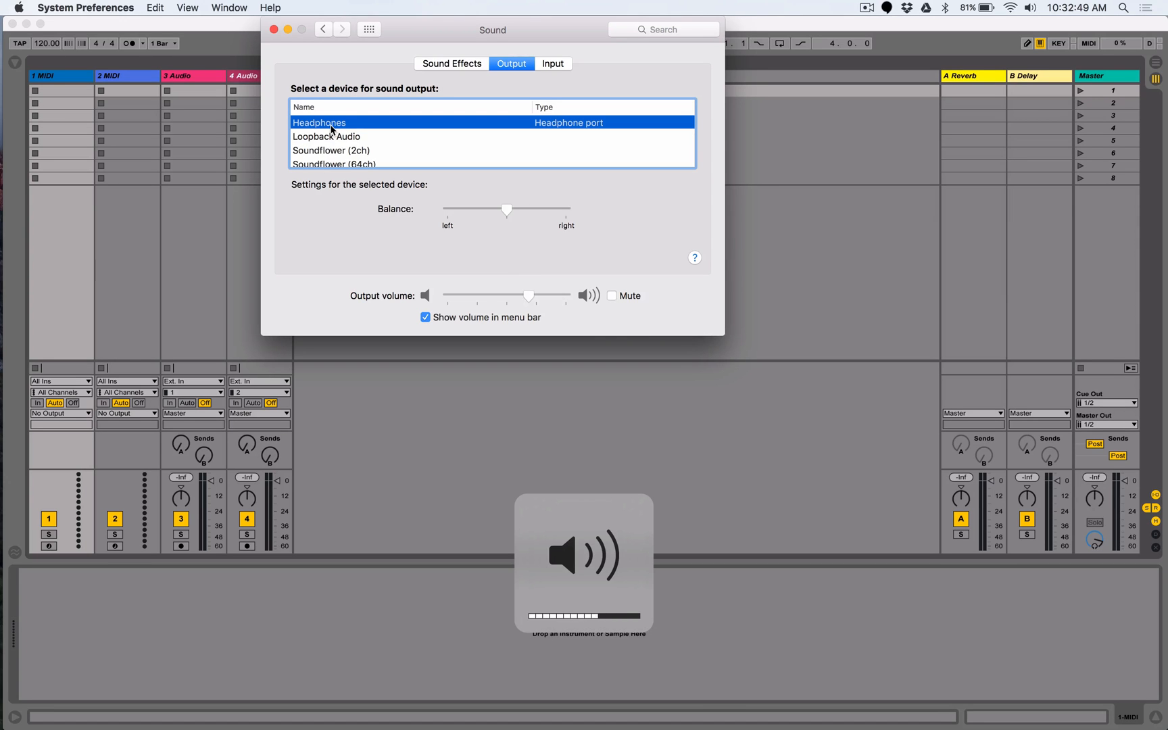
left_click(612, 295)
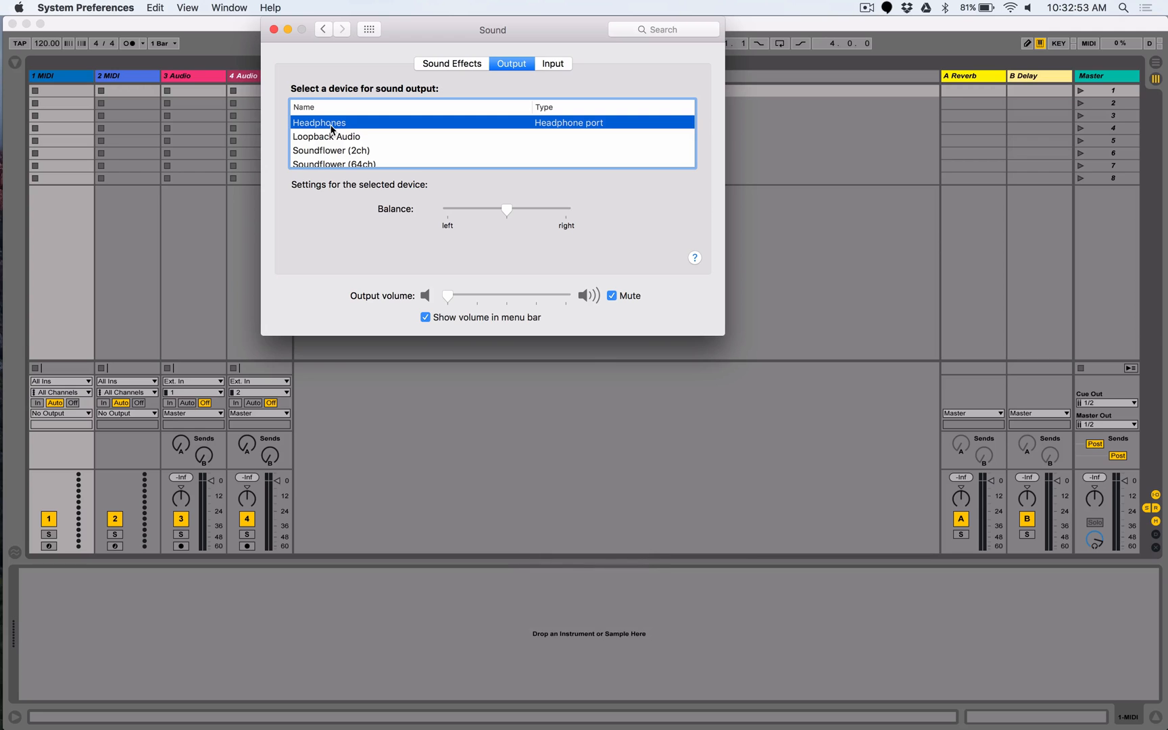
left_click(331, 150)
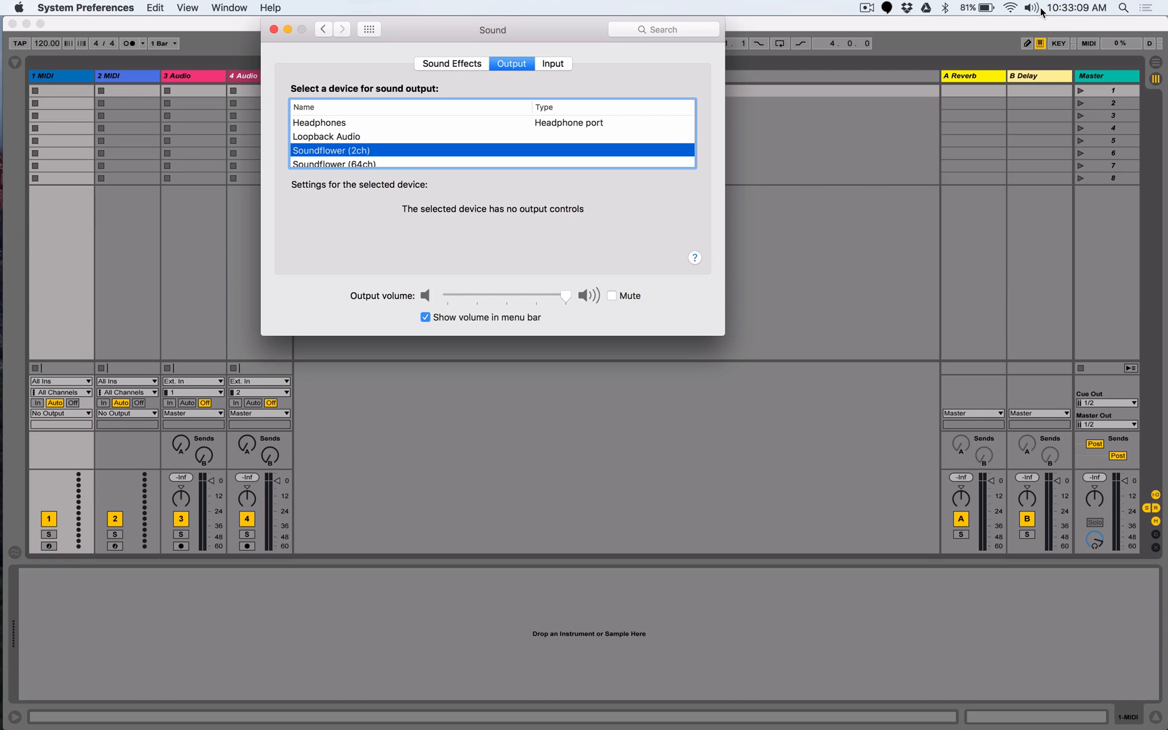
left_click(319, 122)
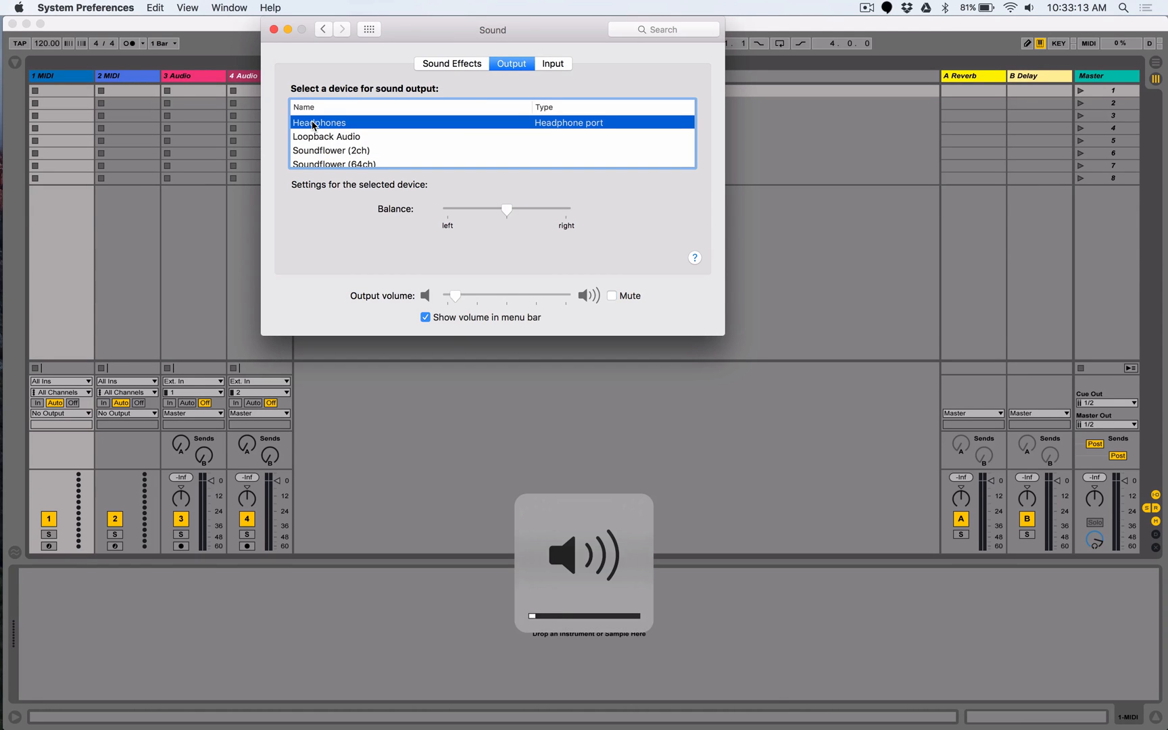
left_click_drag(455, 295, 551, 294)
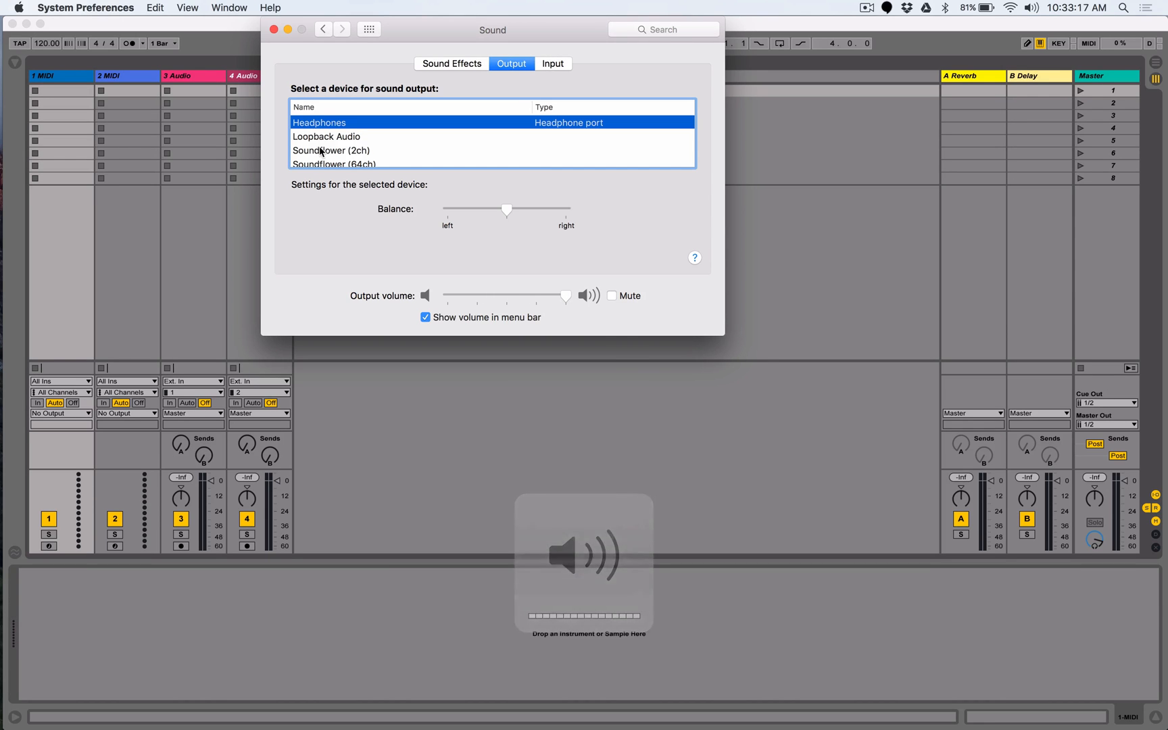
Route output to Soundflower (2ch) again, then bring Ableton Live forward and open the Live menu.
left_click(331, 150)
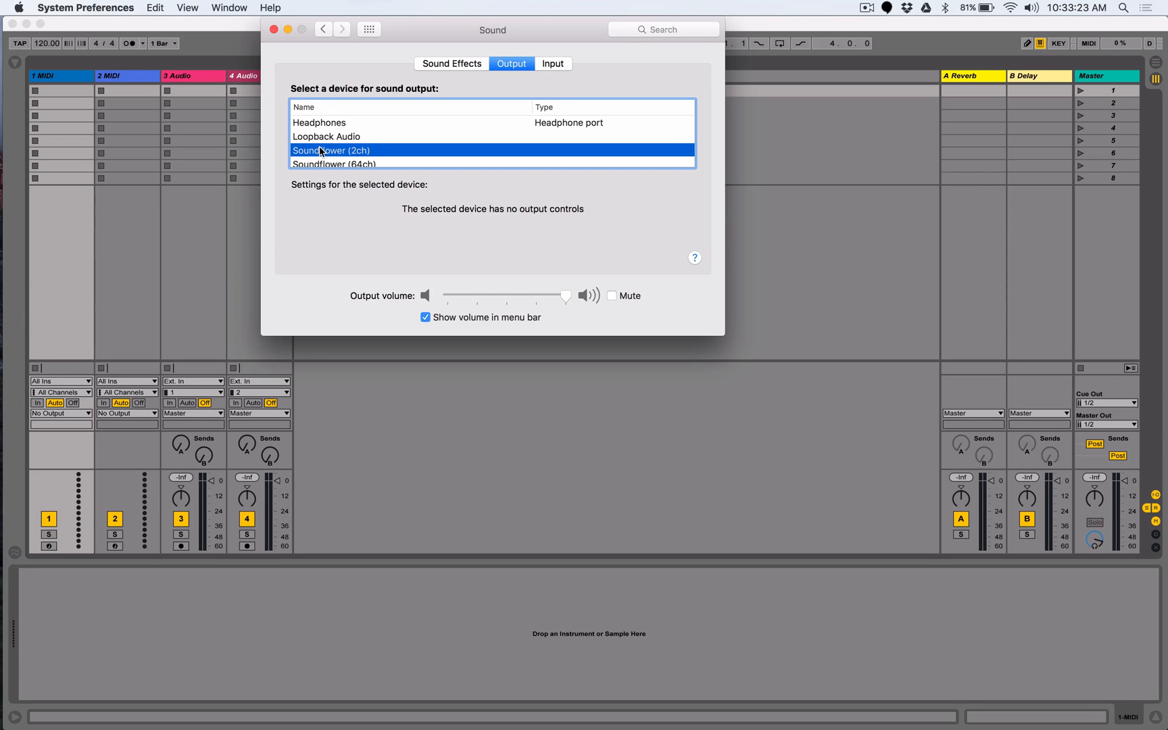
mouse_move(654, 136)
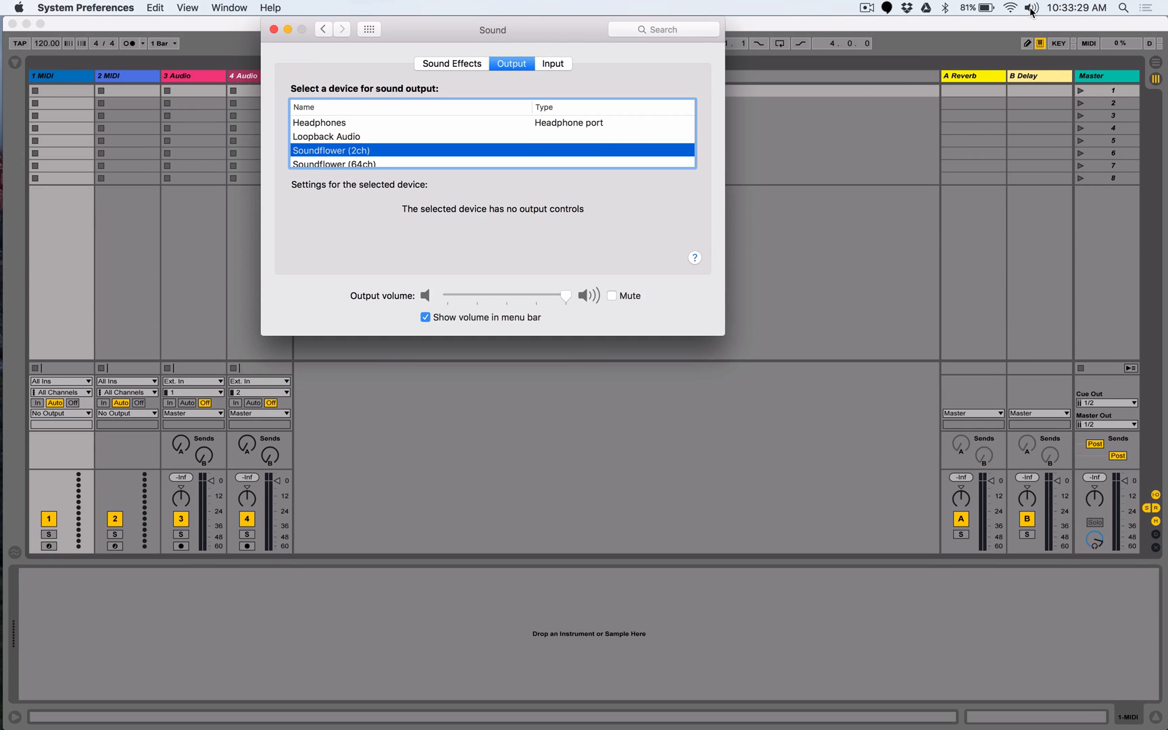
left_click(1029, 9)
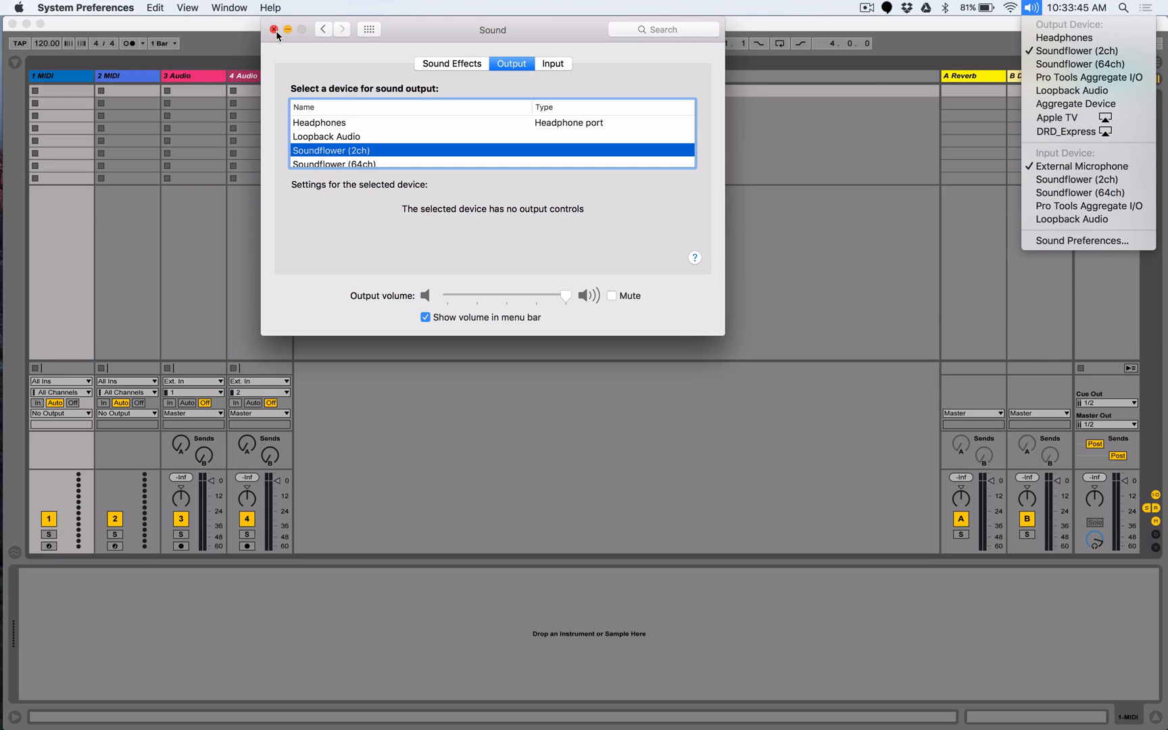
left_click(279, 29)
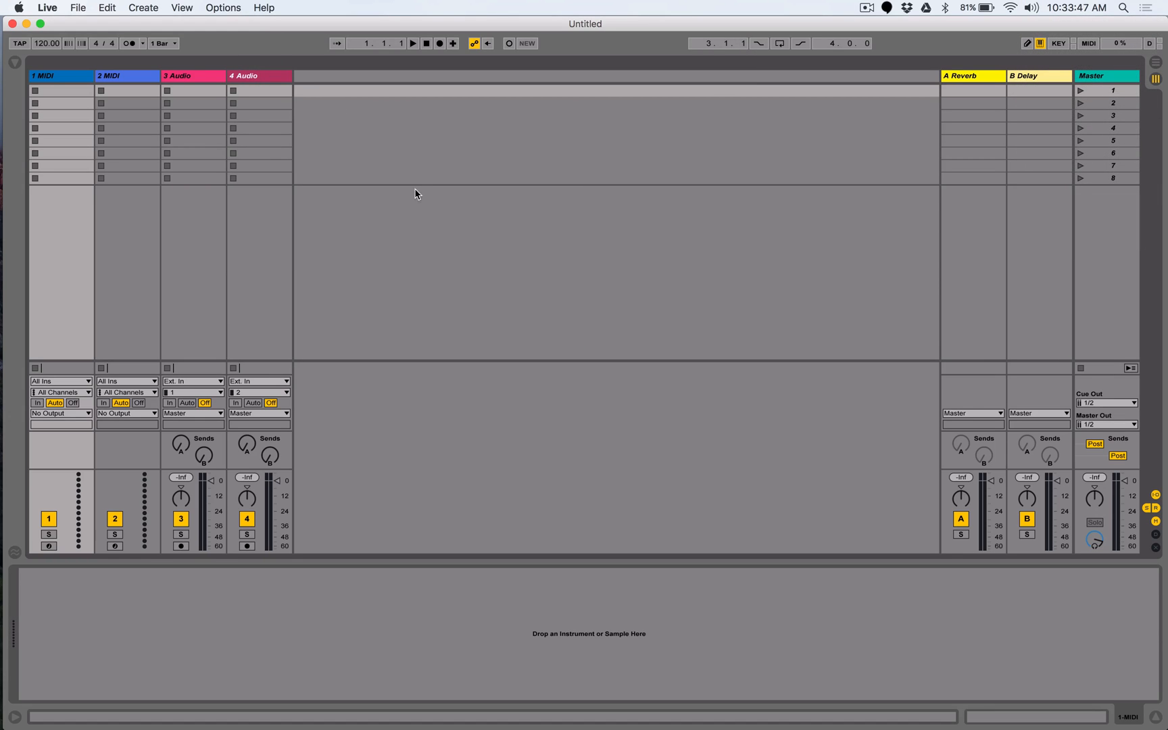
mouse_move(444, 241)
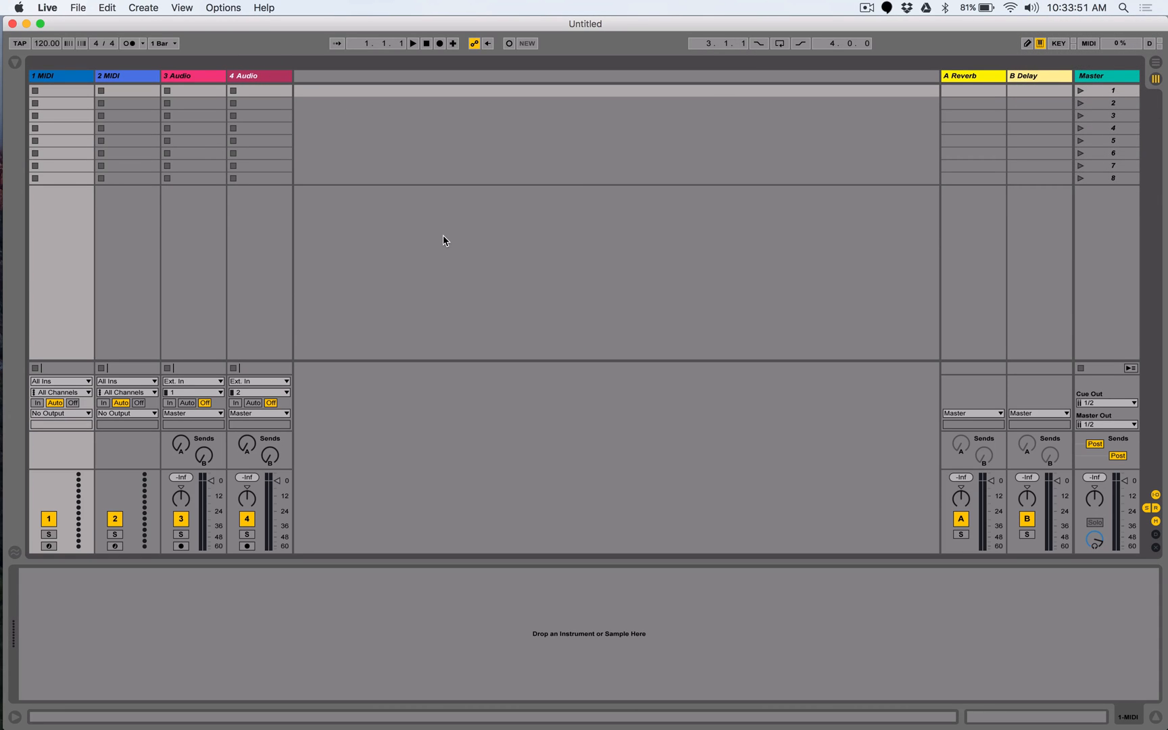
left_click(52, 7)
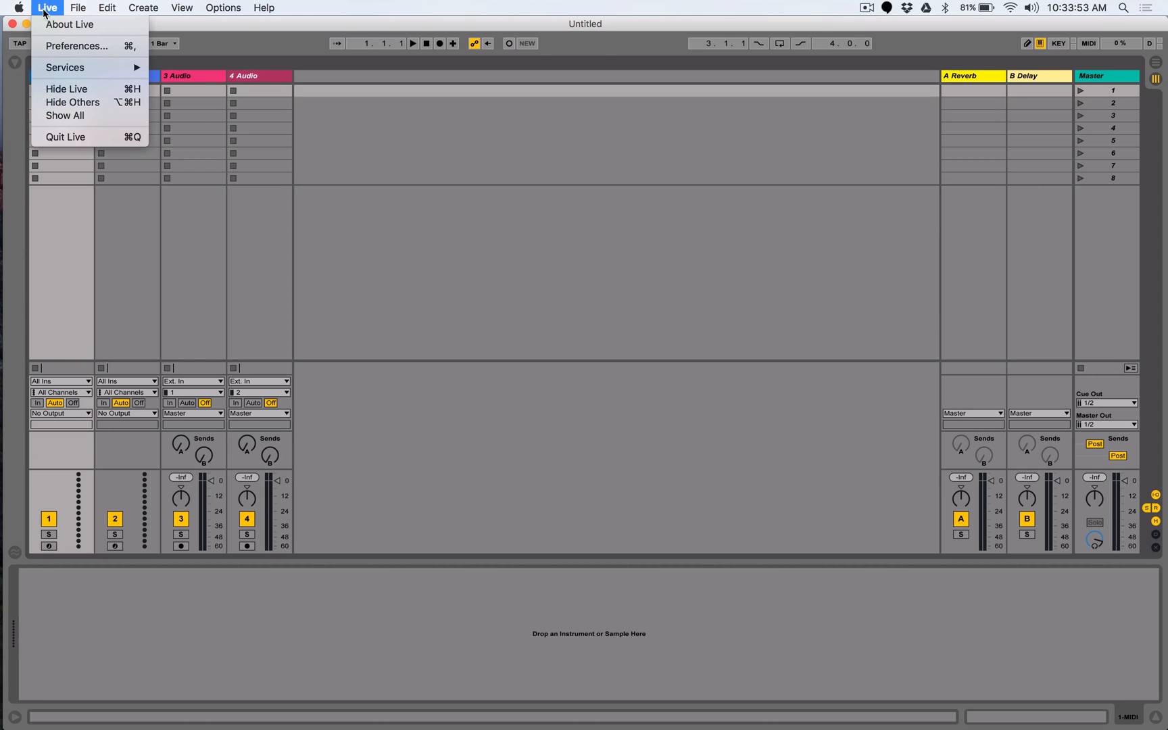
Open Live Preferences on the Audio tab, input Soundflower (2ch), output Built-in Output.
left_click(71, 46)
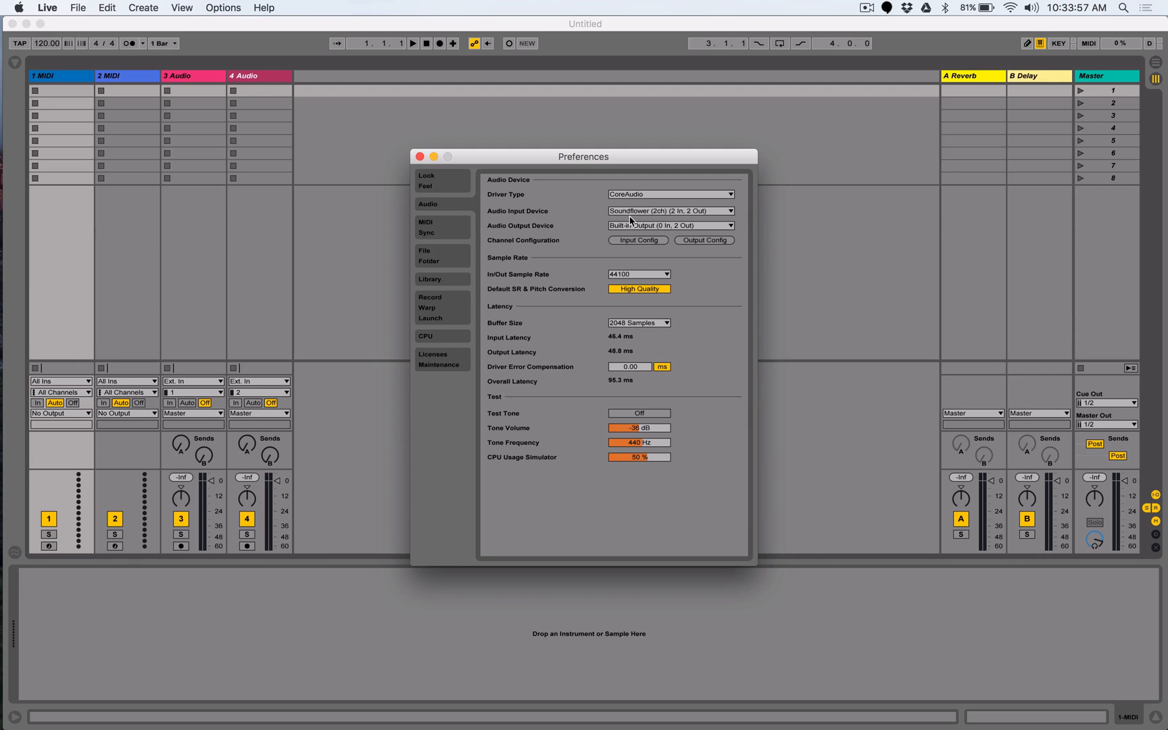
mouse_move(619, 225)
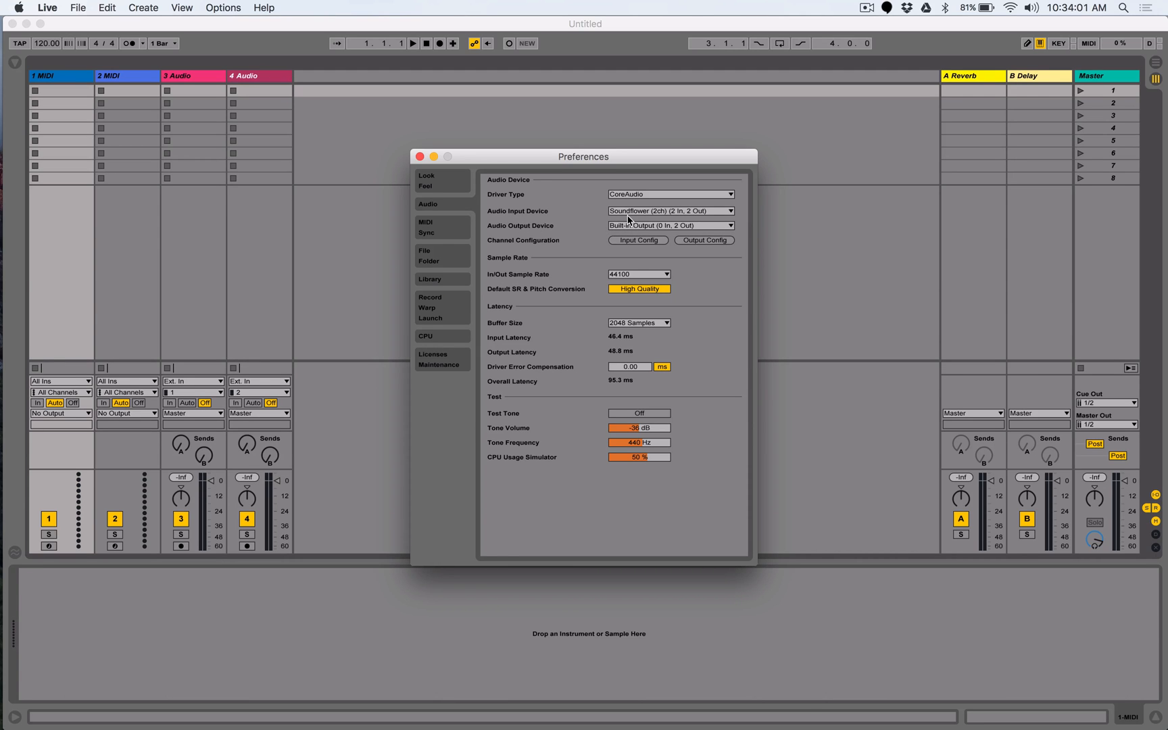
mouse_move(641, 217)
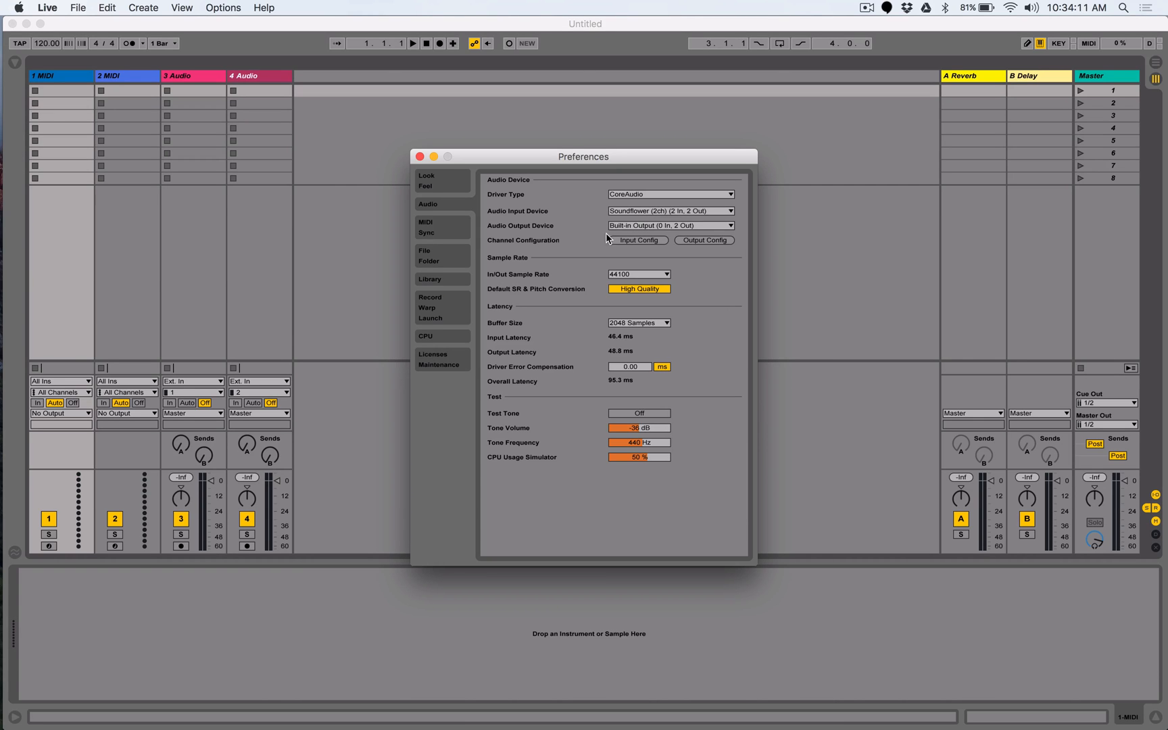
mouse_move(635, 241)
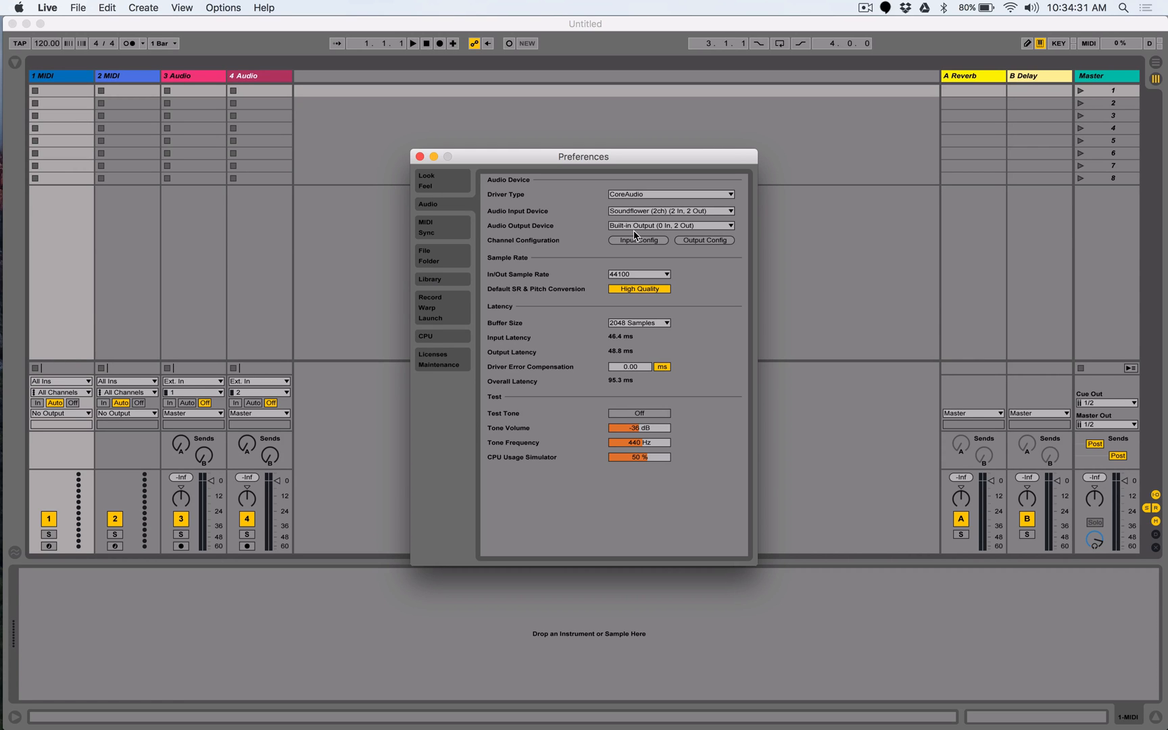
mouse_move(641, 242)
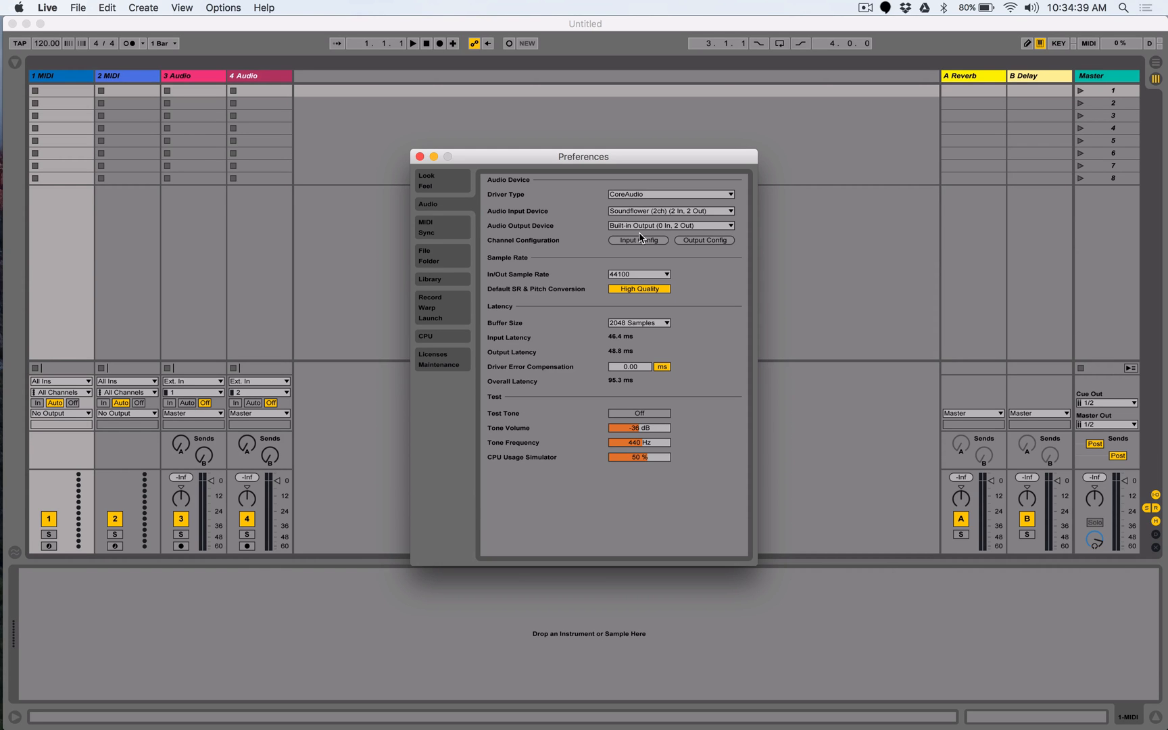
mouse_move(420, 157)
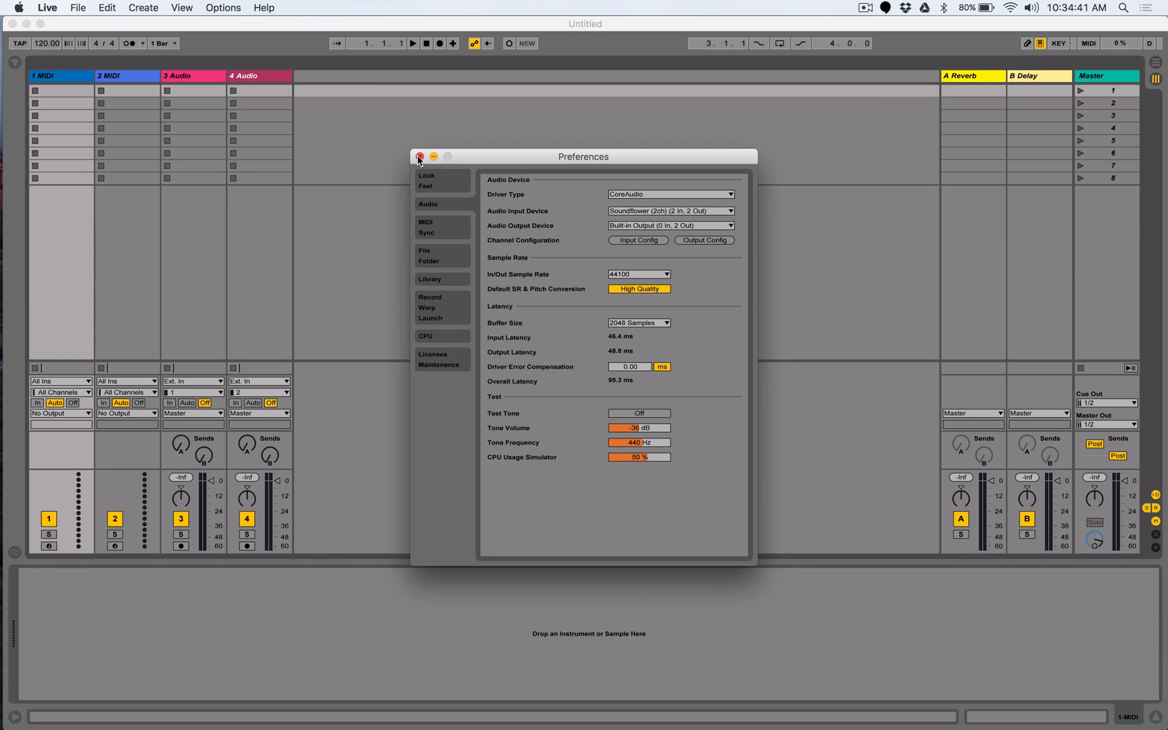
Close Live's Preferences window and adjust the session view.
left_click(419, 156)
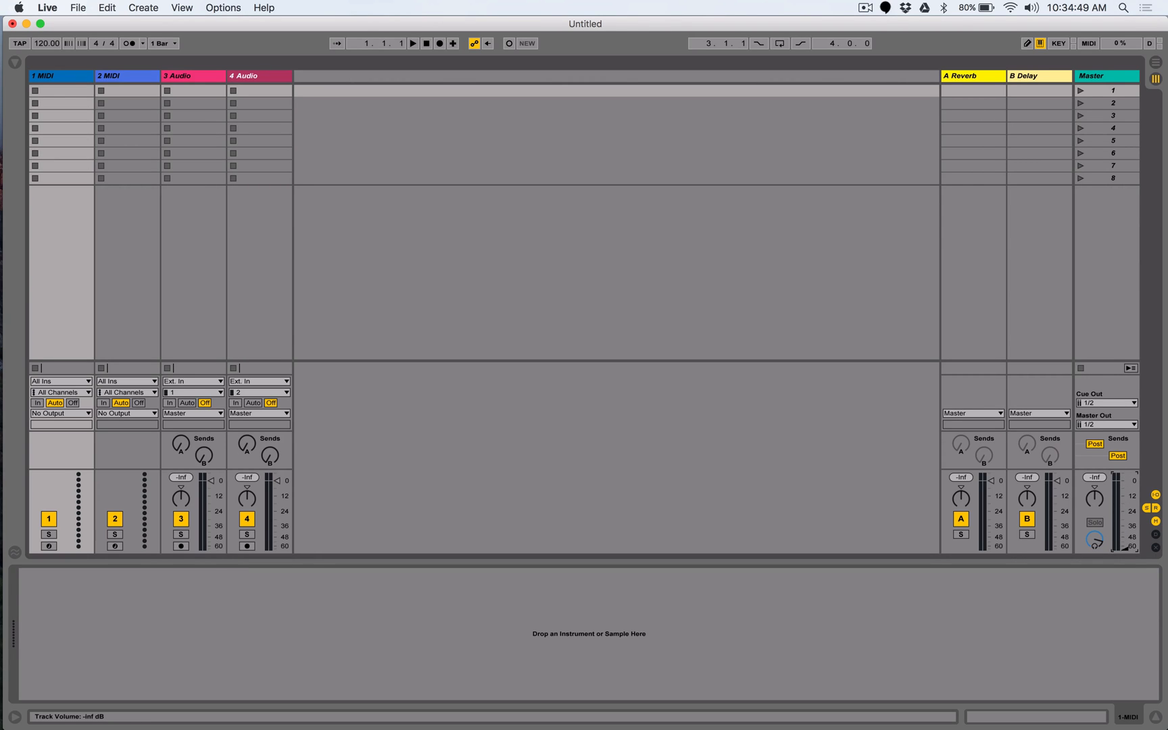
left_click_drag(1124, 521, 1124, 534)
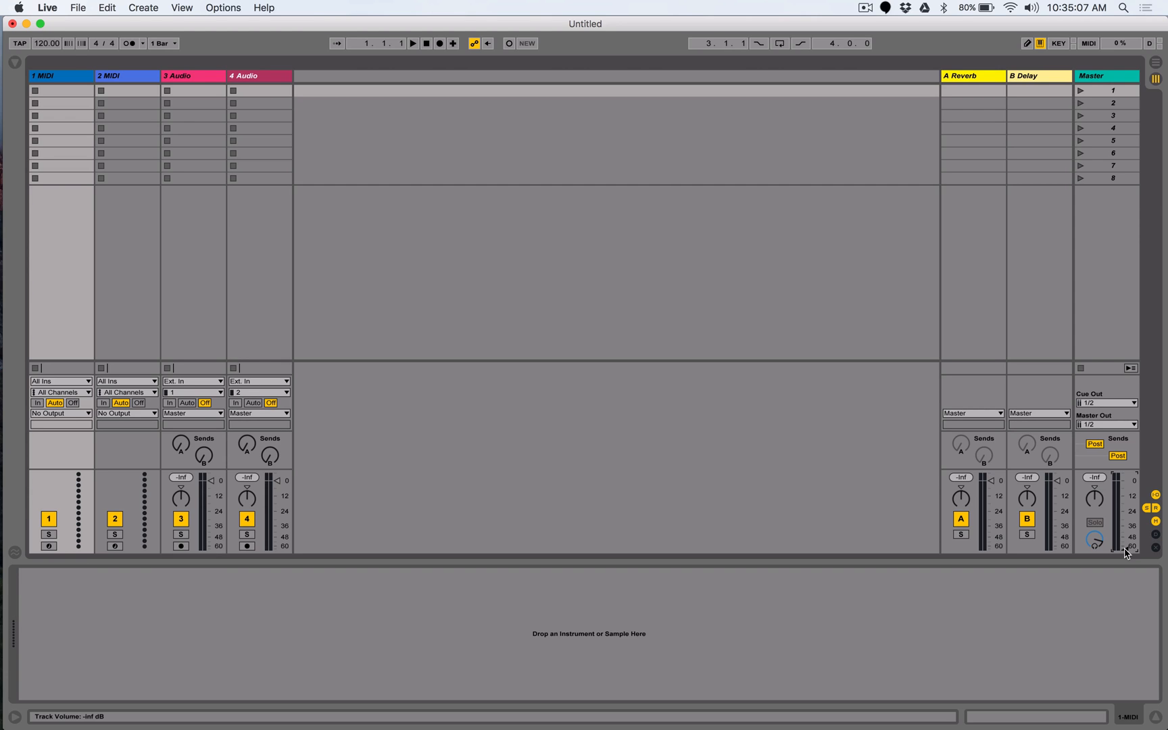
left_click(51, 77)
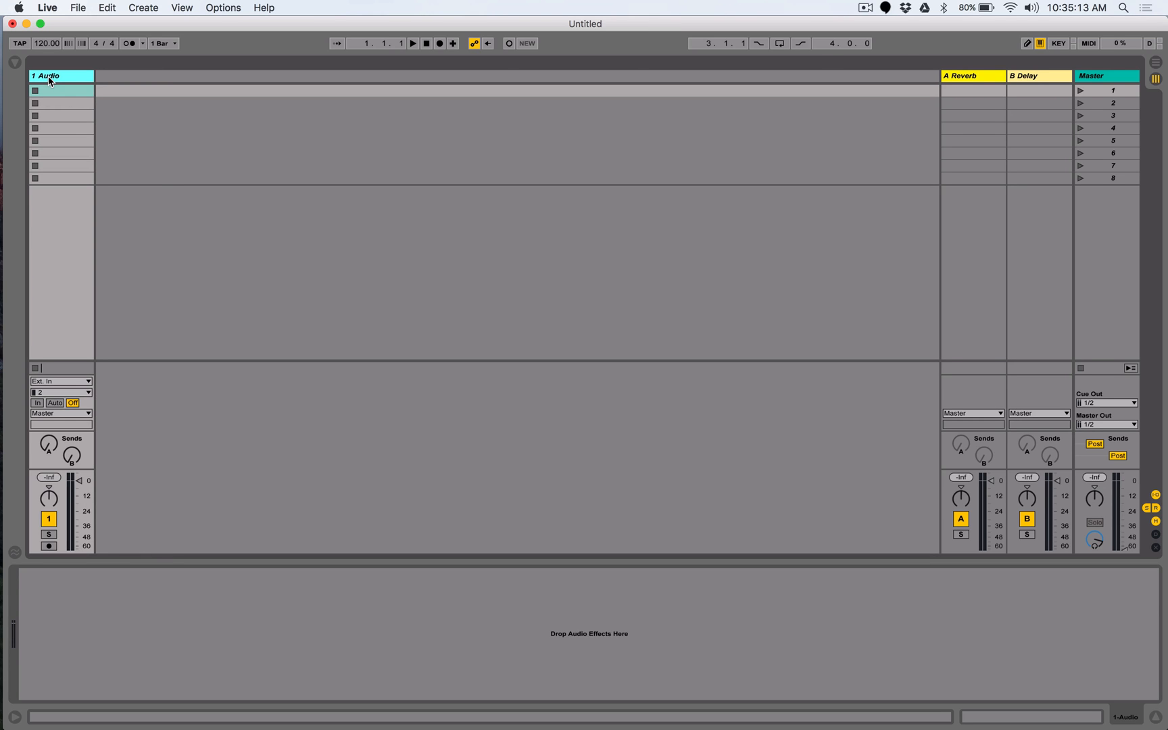
Select the 1 Audio track, then briefly reopen and close Preferences.
left_click(971, 76)
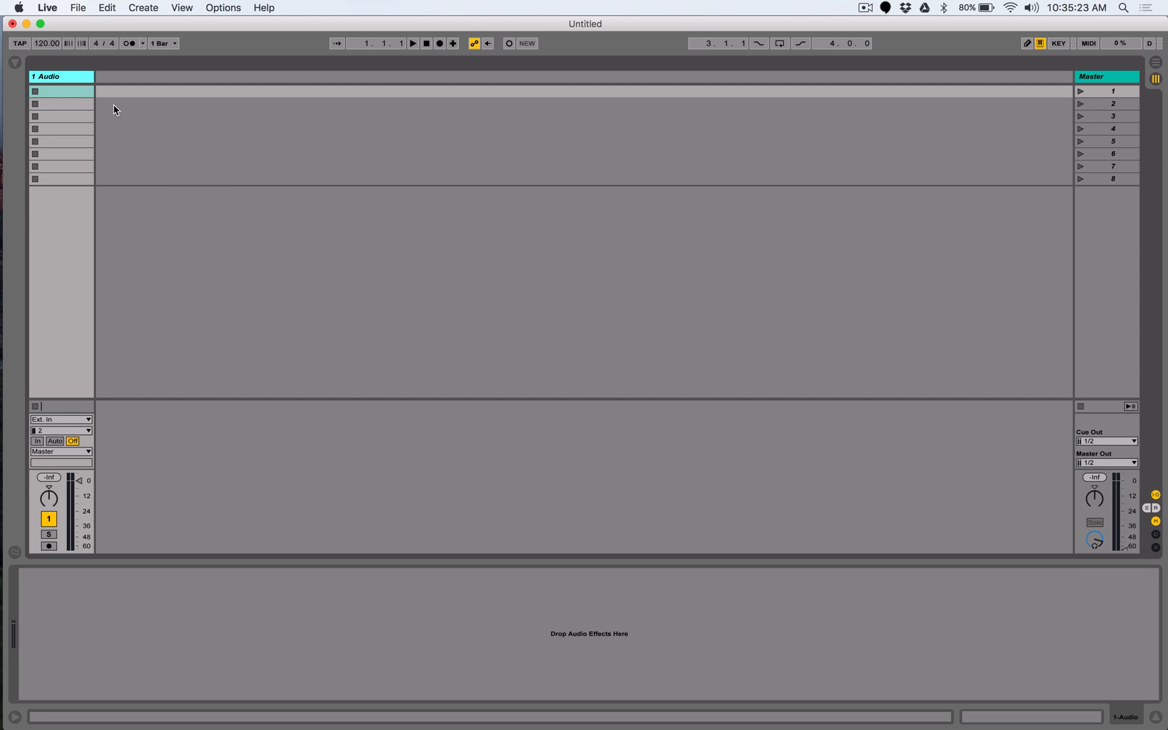
mouse_move(125, 235)
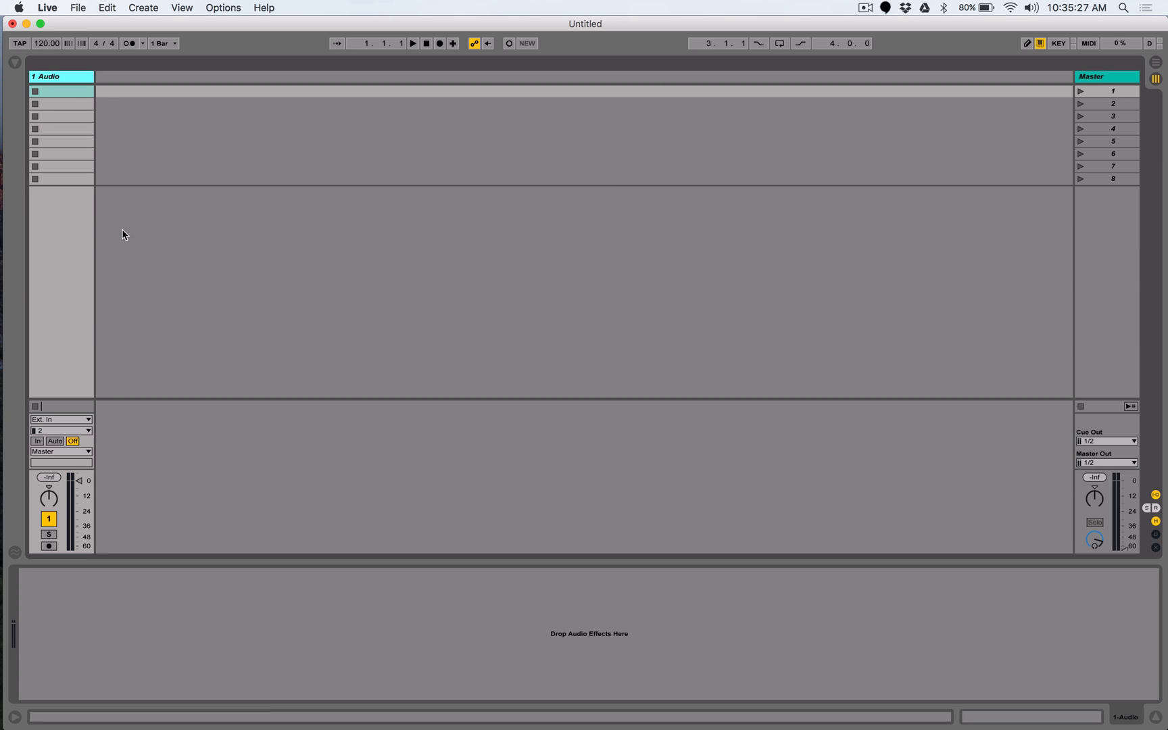
left_click(59, 419)
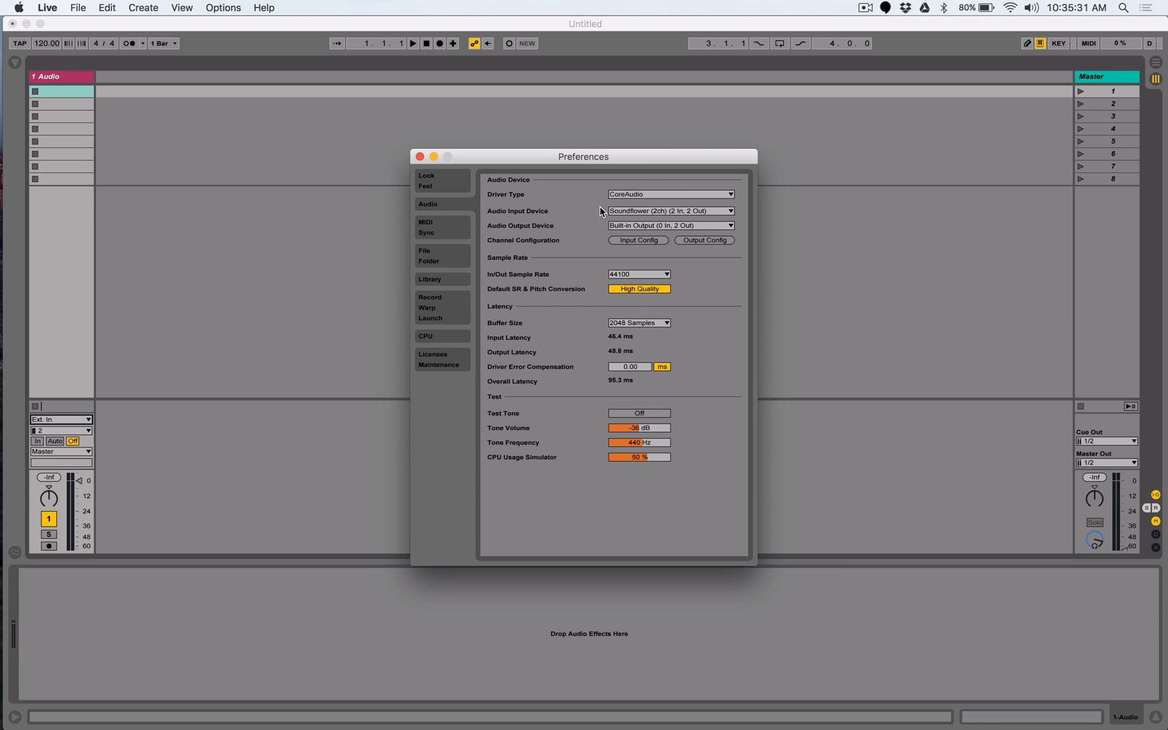
mouse_move(529, 184)
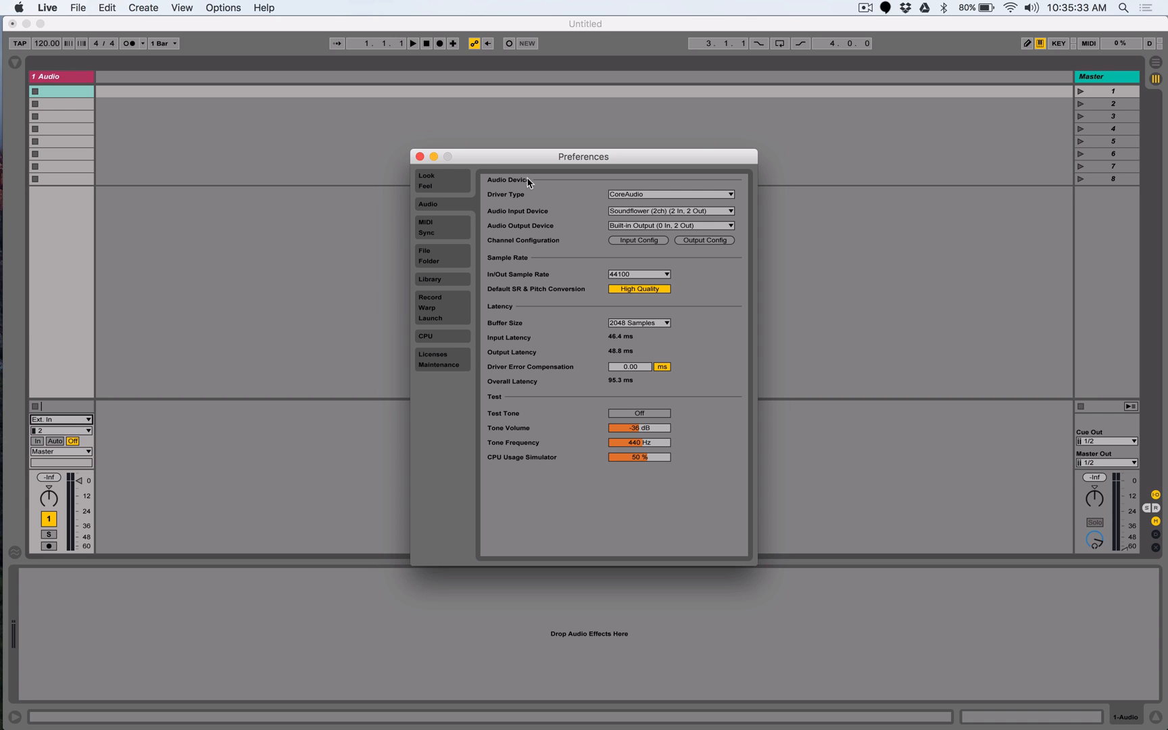
left_click(420, 156)
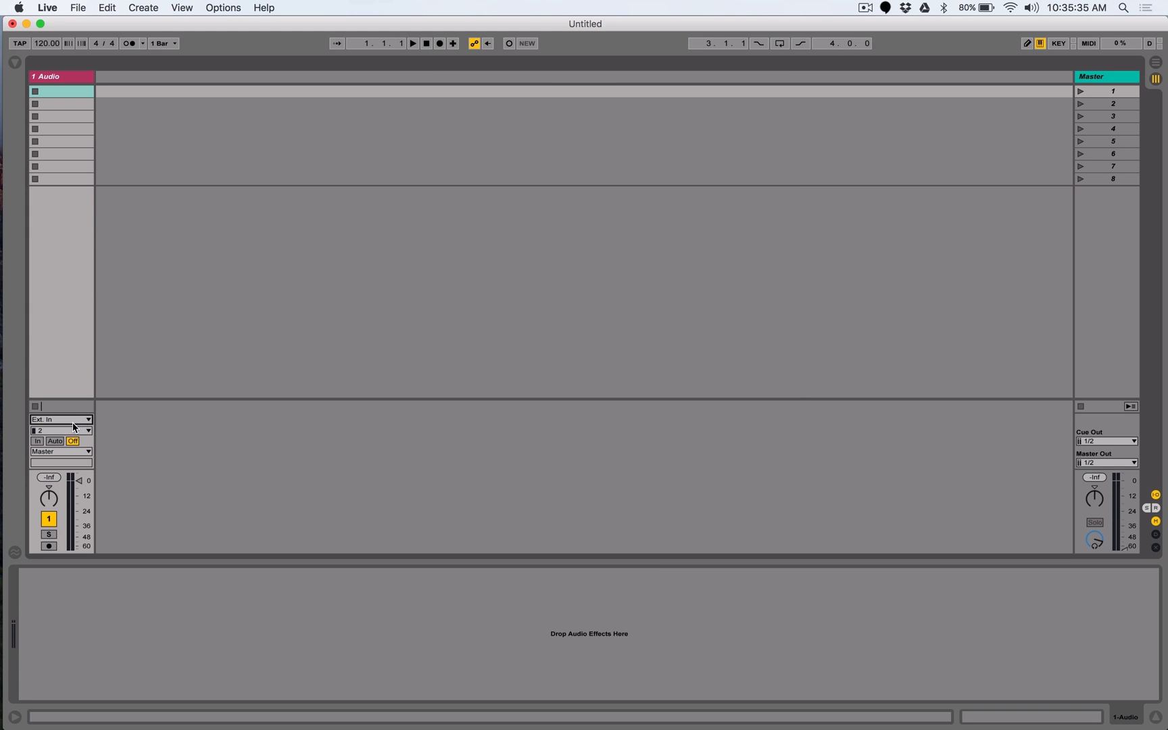
Set the 1 Audio track's Audio From input channel to 1/2.
left_click(60, 429)
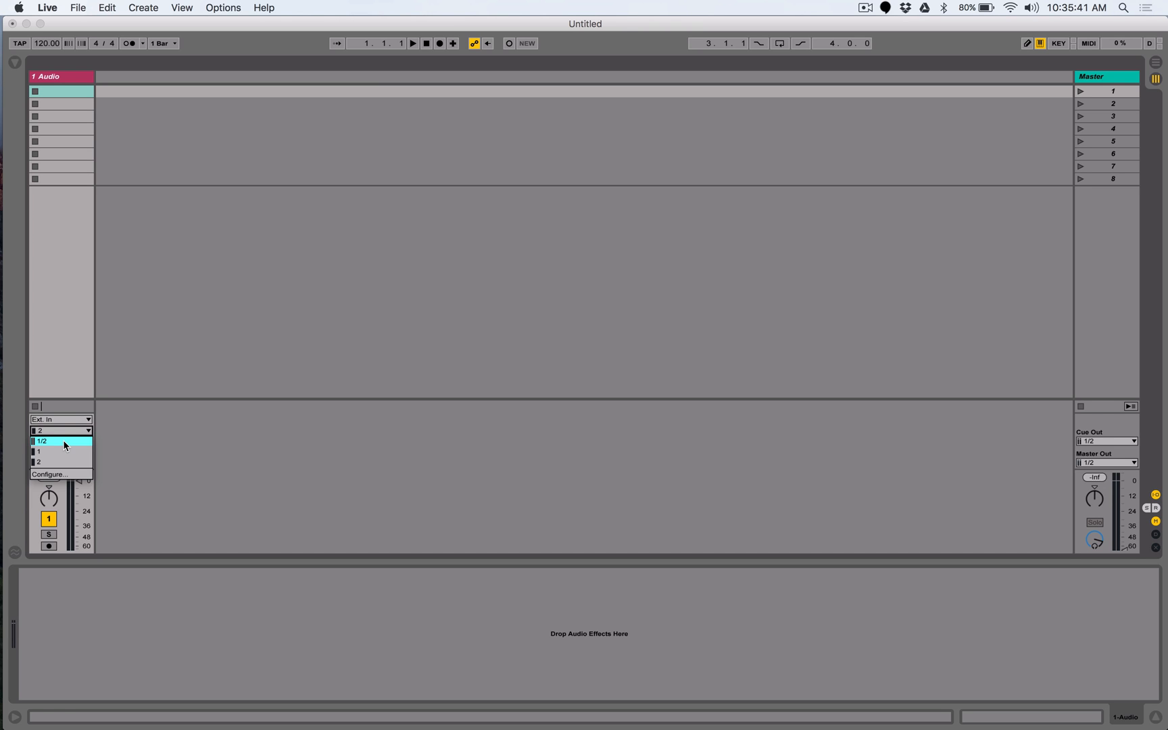
mouse_move(61, 454)
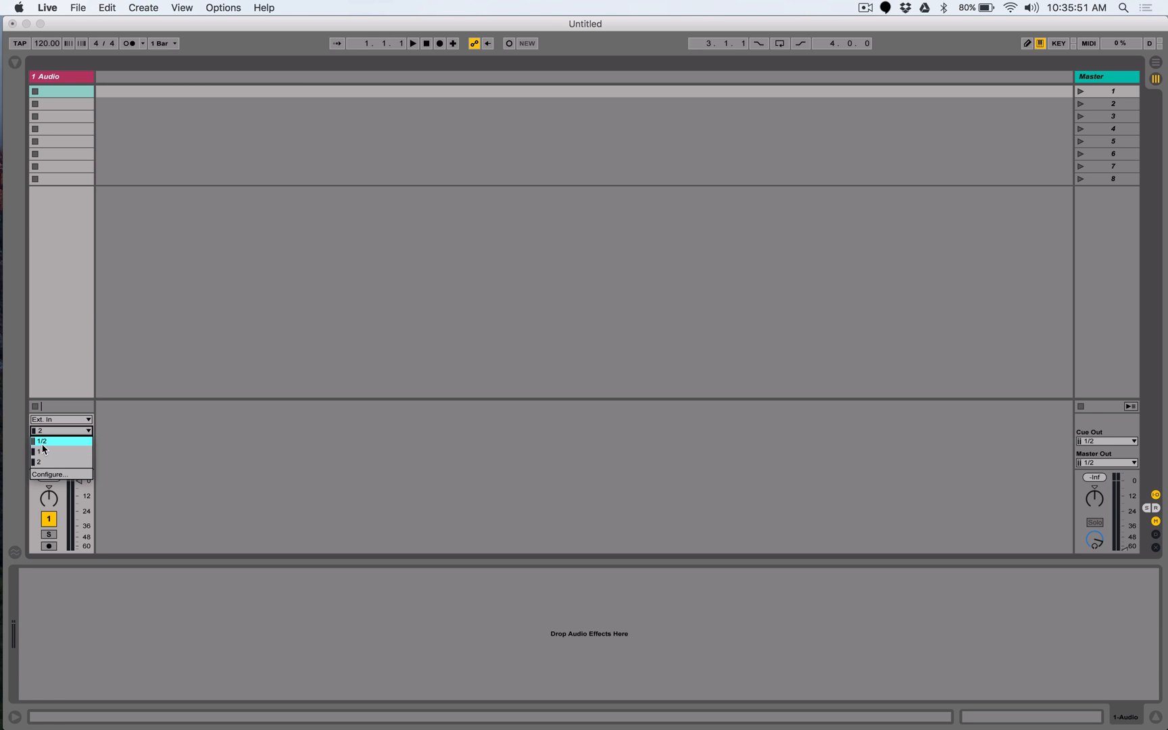
left_click(44, 440)
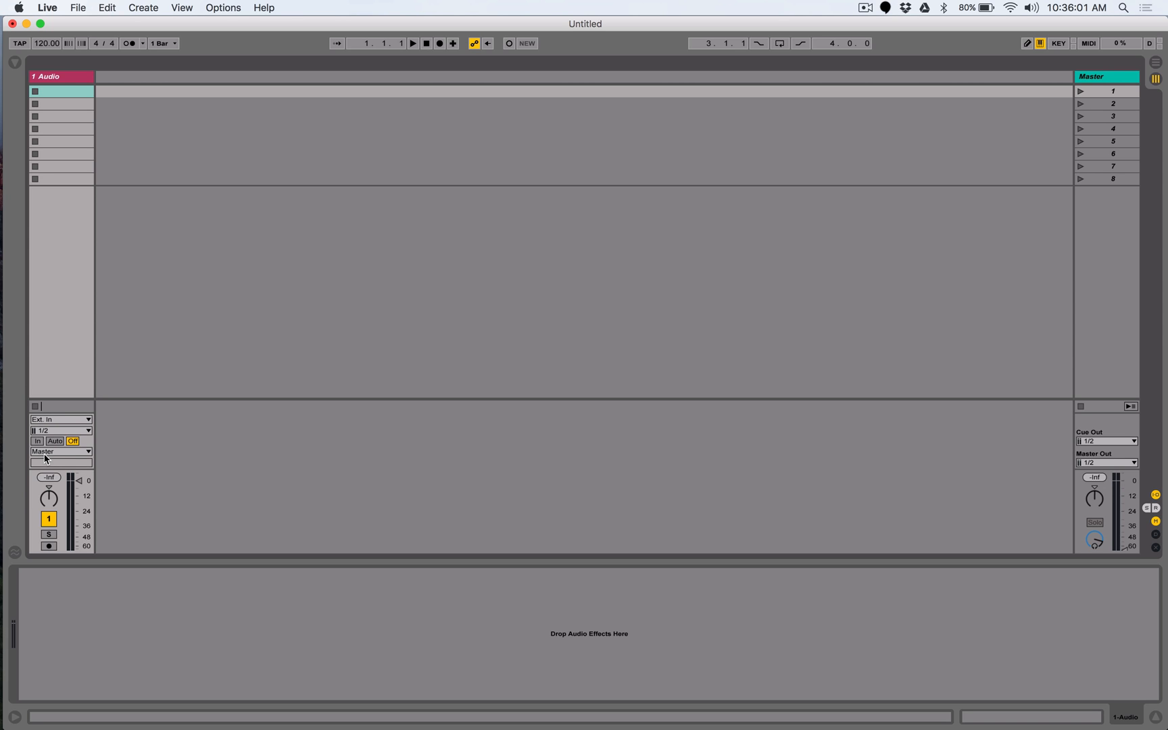
mouse_move(80, 466)
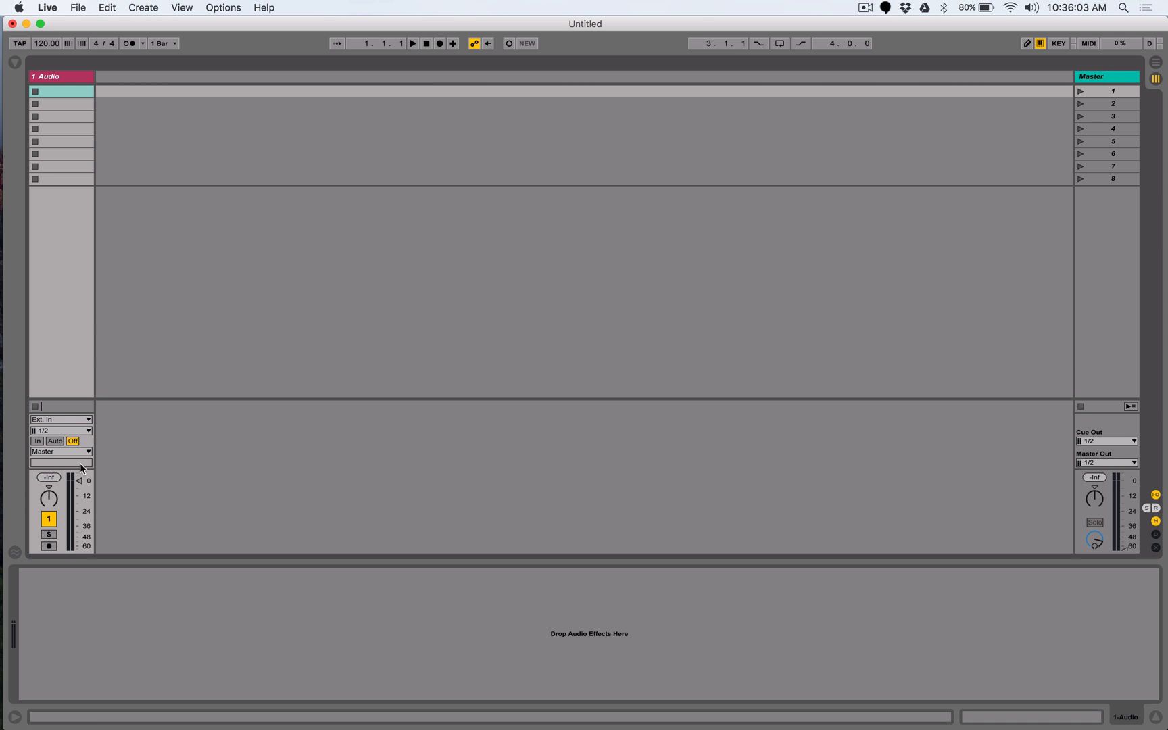
Switch the 1 Audio track's monitoring from In to Auto, keeping input 1/2.
left_click(49, 547)
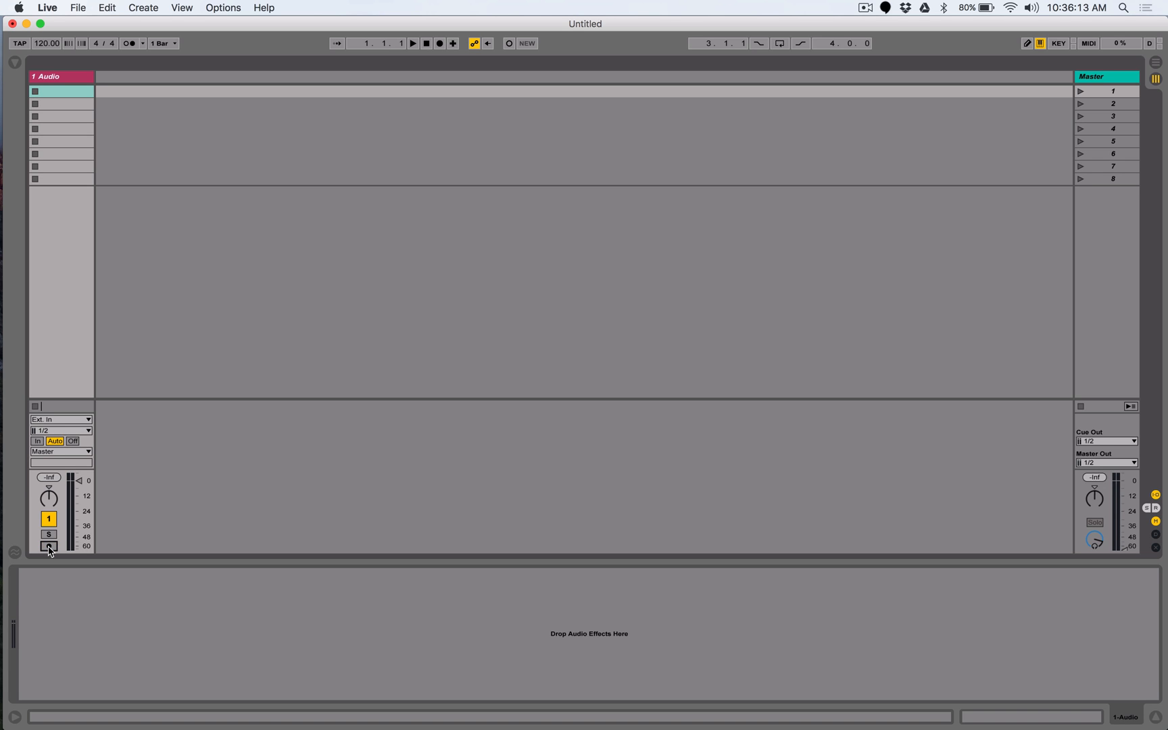
left_click(48, 547)
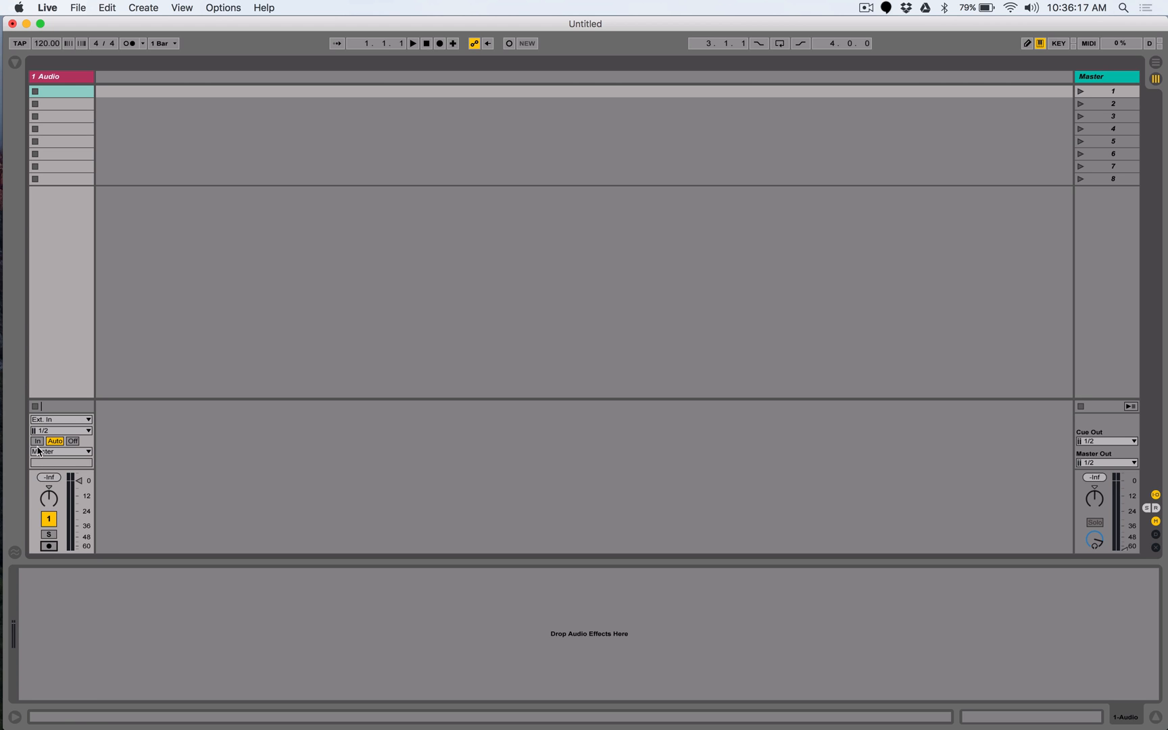
left_click(36, 440)
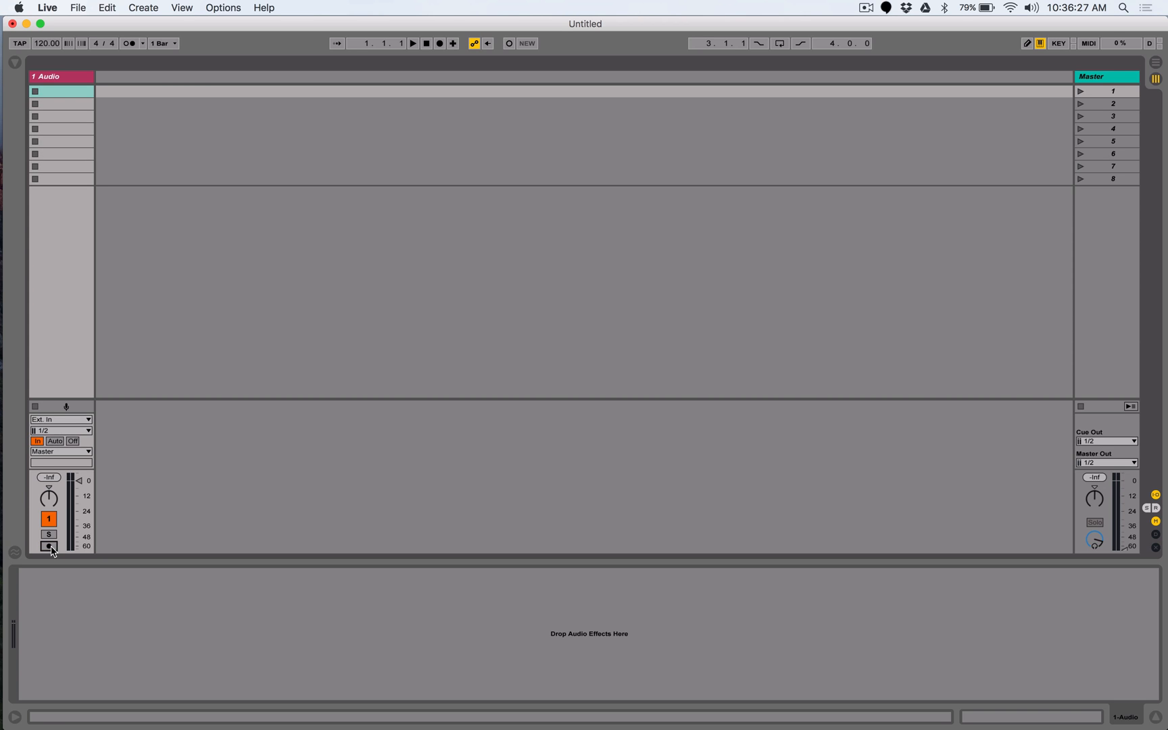
mouse_move(62, 457)
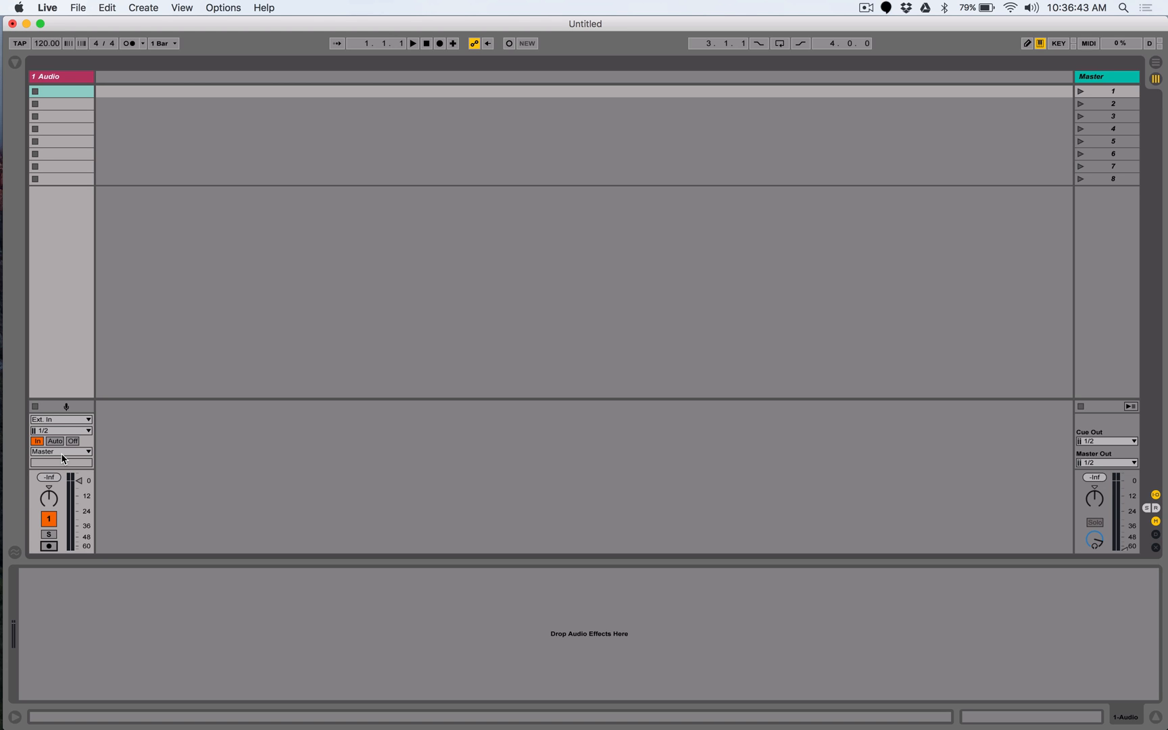
left_click(36, 441)
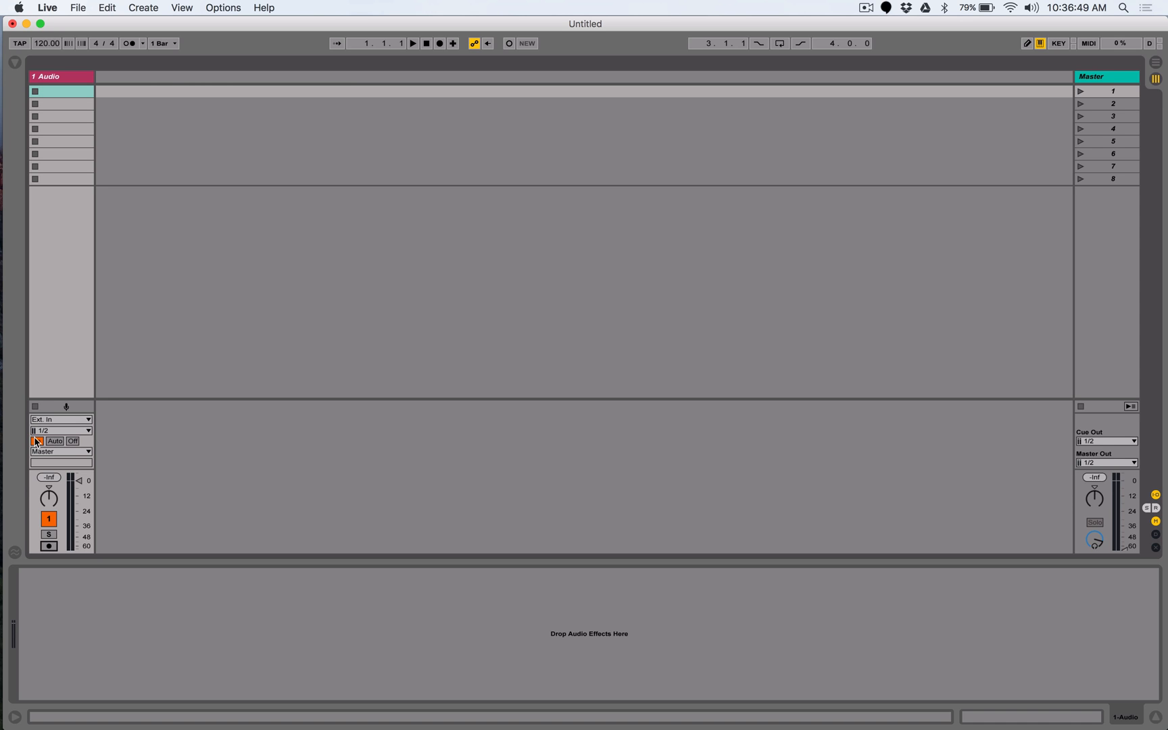
left_click(57, 440)
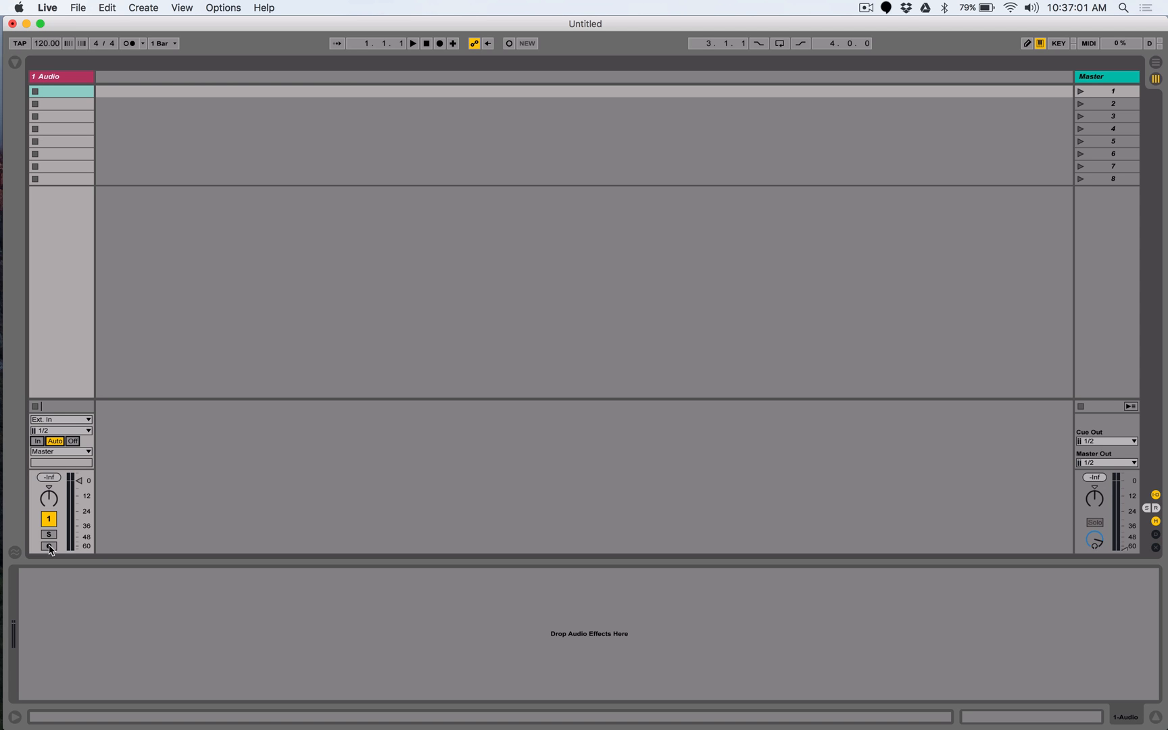
Start the Adele Carpool Karaoke YouTube video in Chrome, then return to Live.
key("Cmd+Tab")
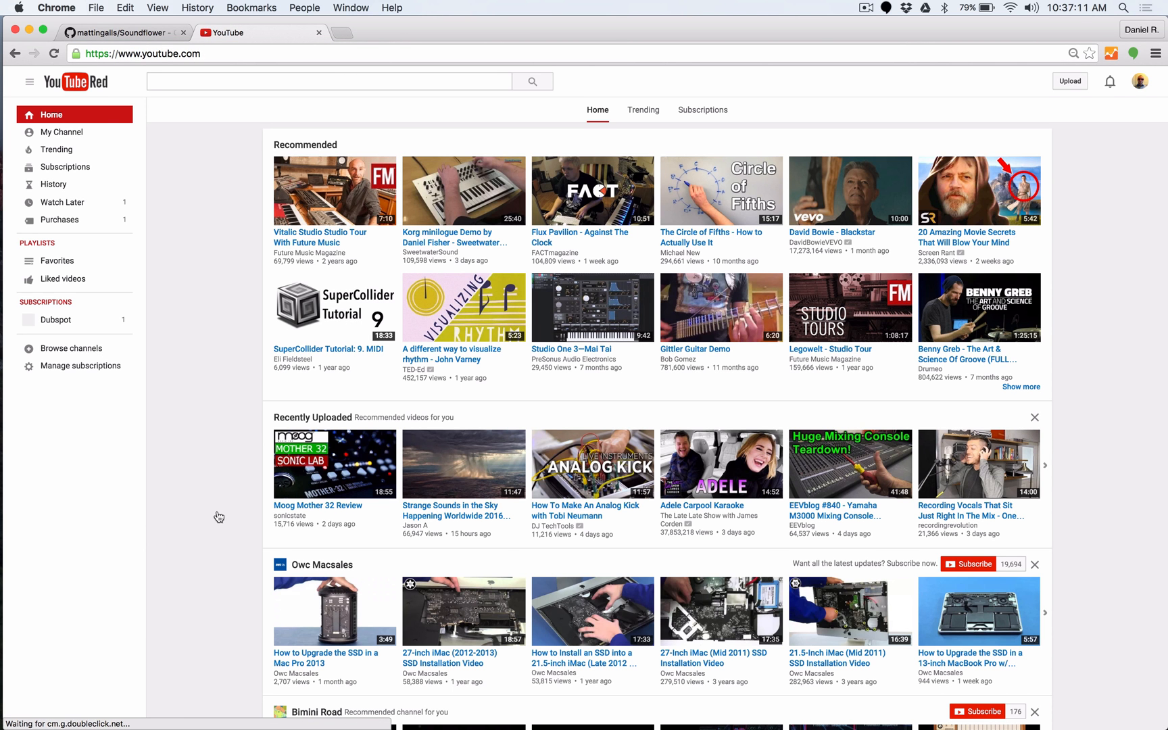
scroll("down", 3)
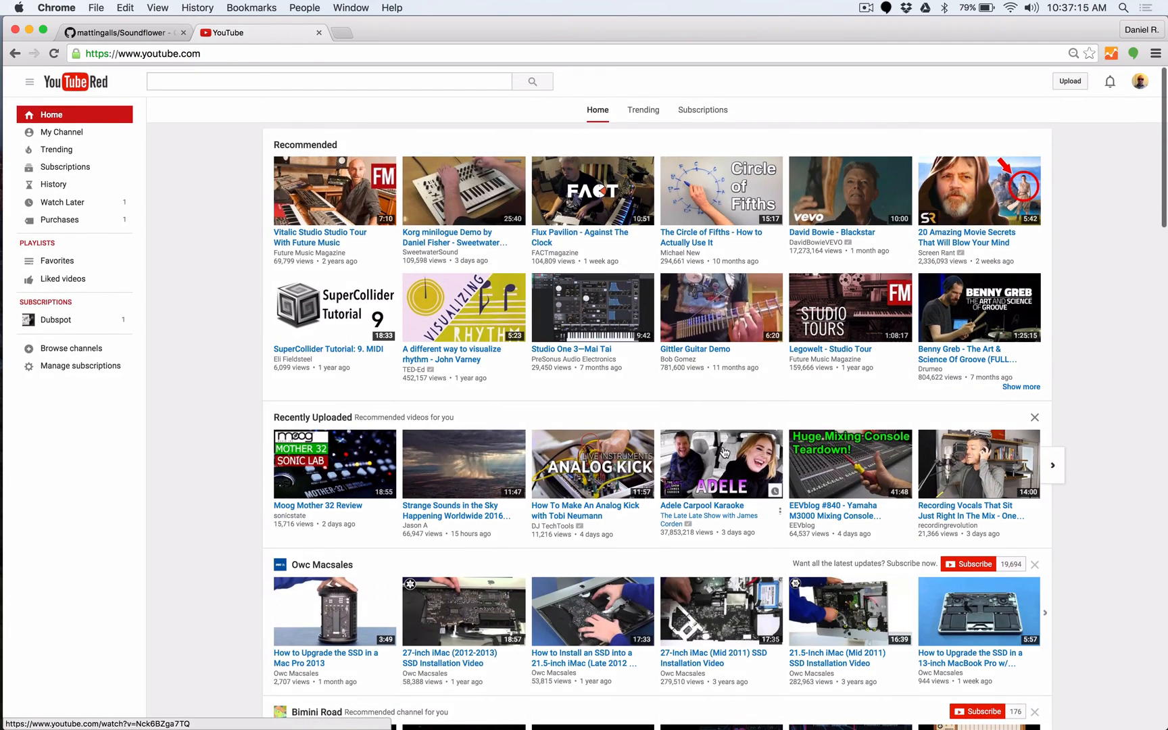
left_click(720, 464)
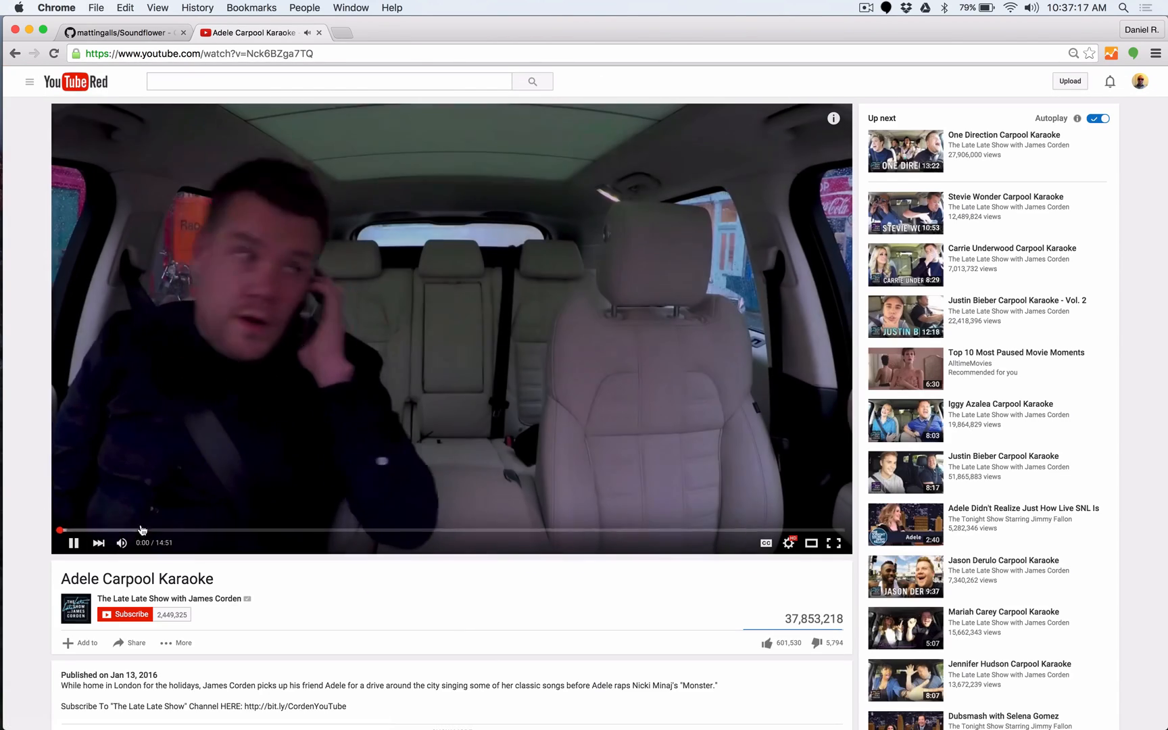
mouse_move(82, 507)
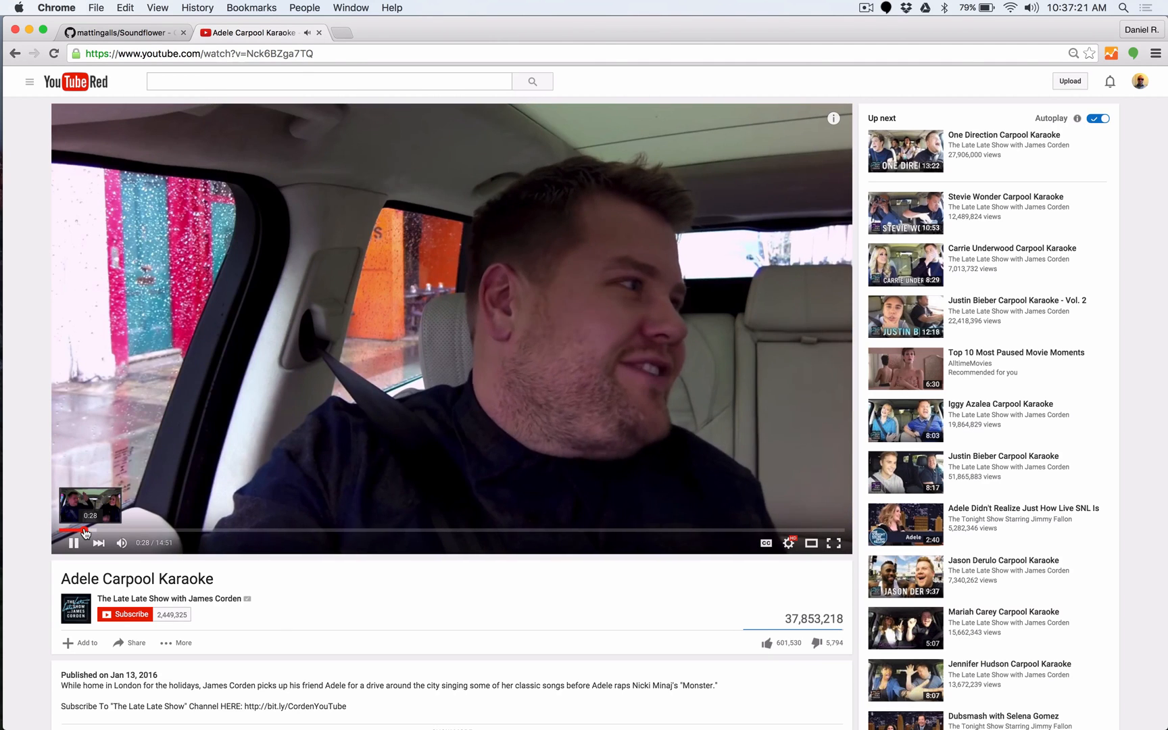
key("cmd+tab")
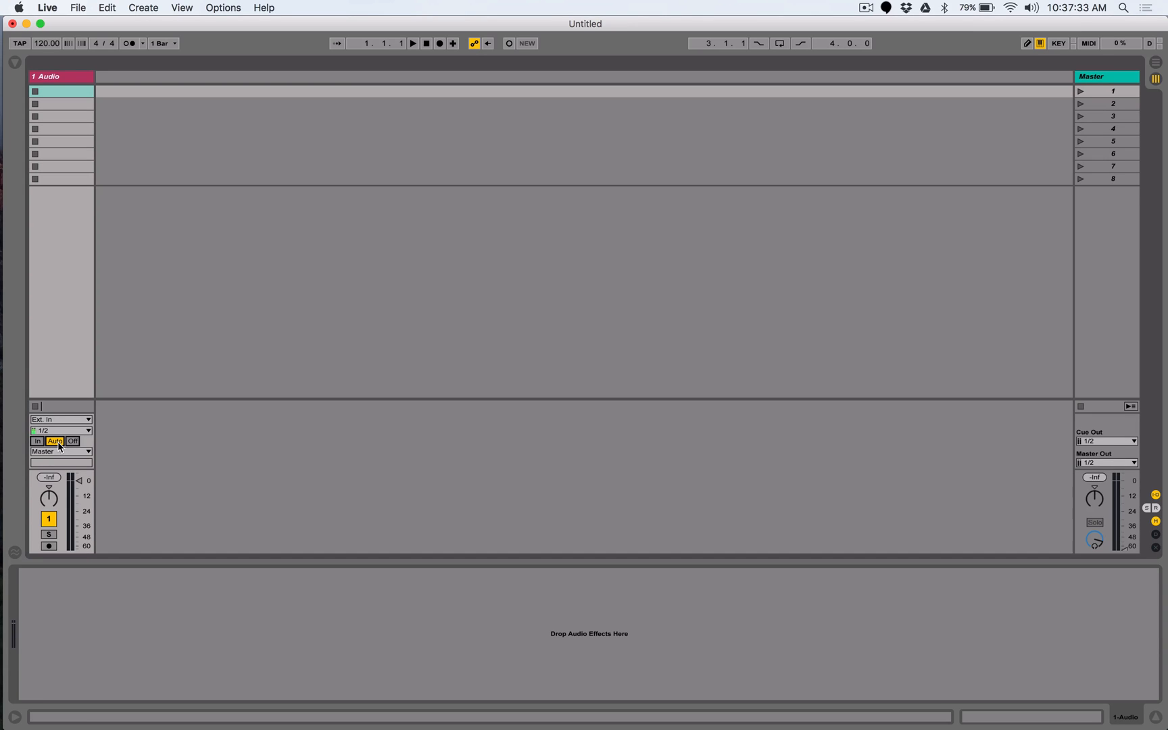
Arm the 1 Audio track for recording.
left_click(48, 547)
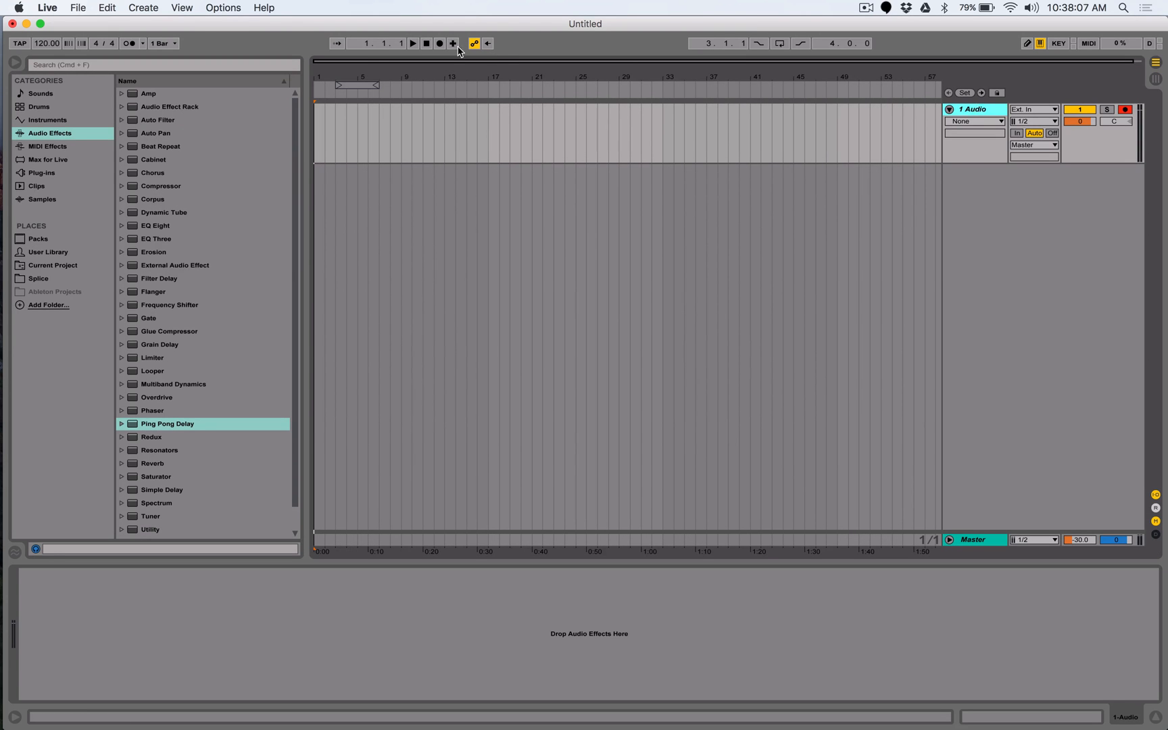
Record a short 1-Audio clip and expand Current Project's Samples folder.
left_click(413, 42)
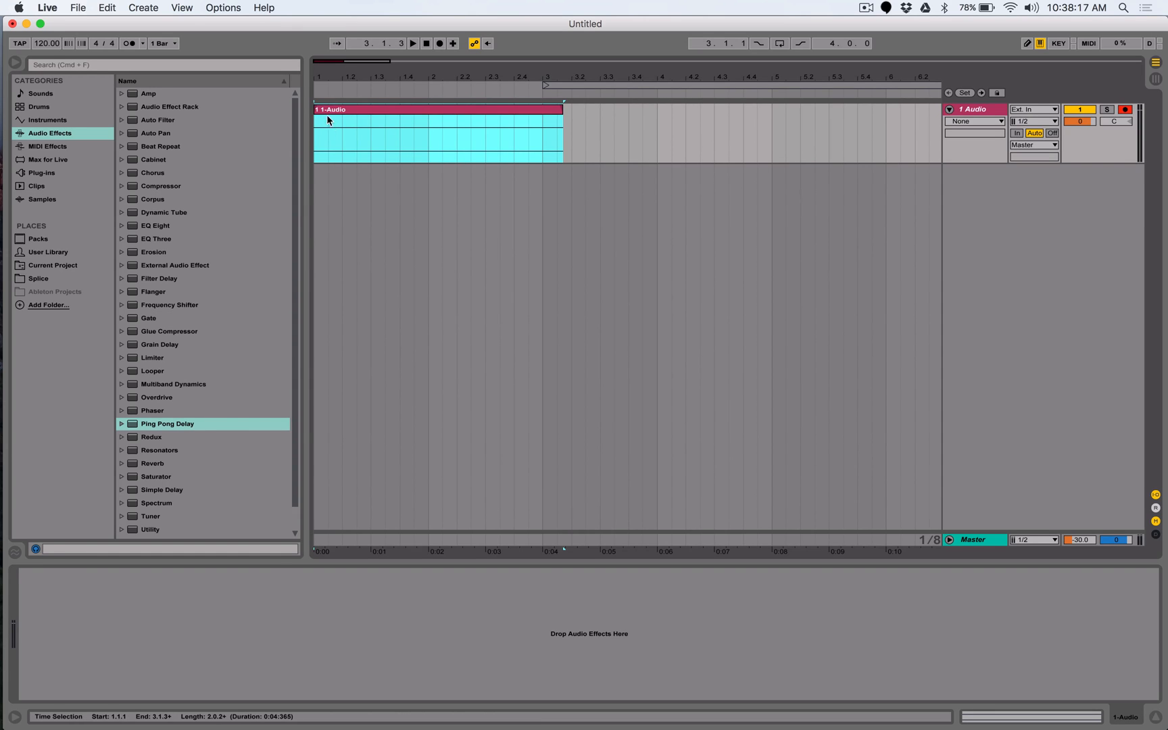
left_click(53, 265)
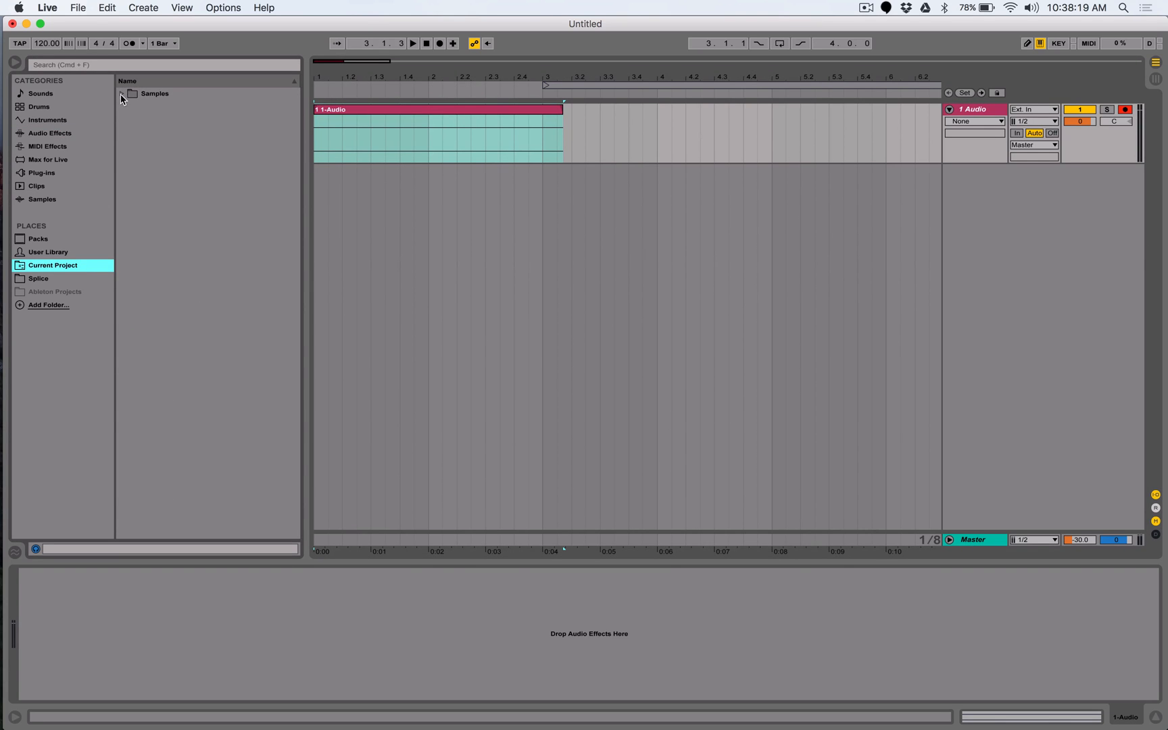
left_click(122, 94)
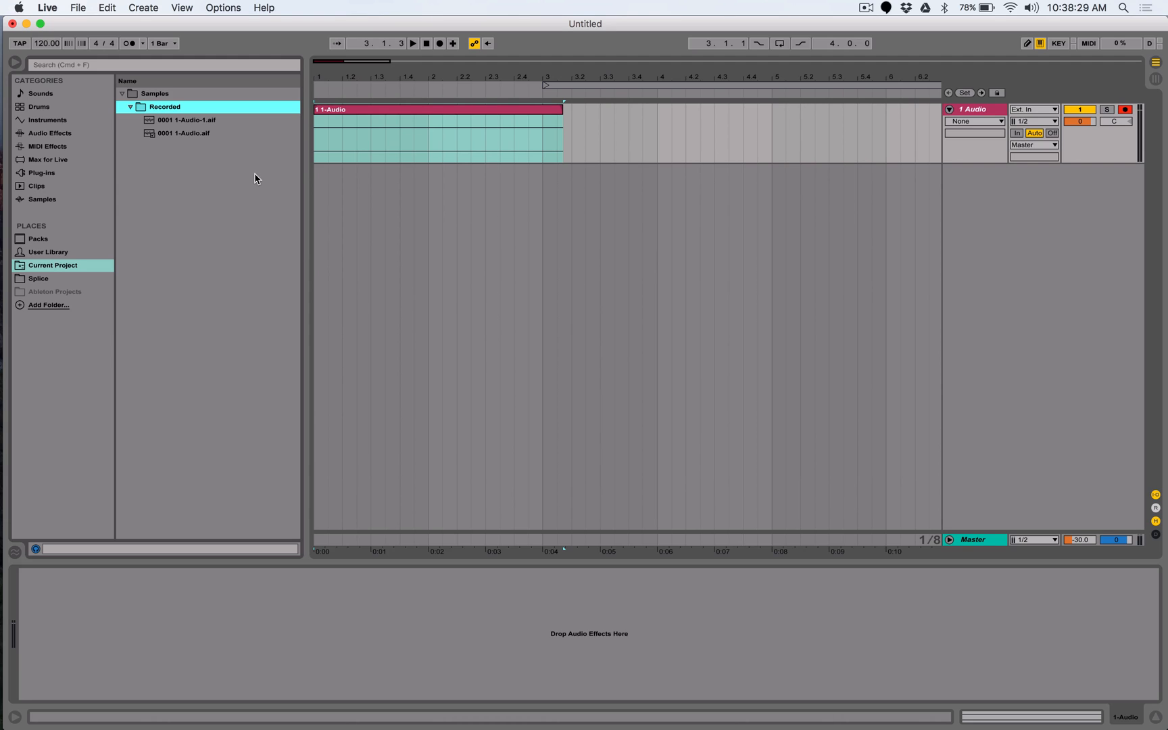
mouse_move(201, 149)
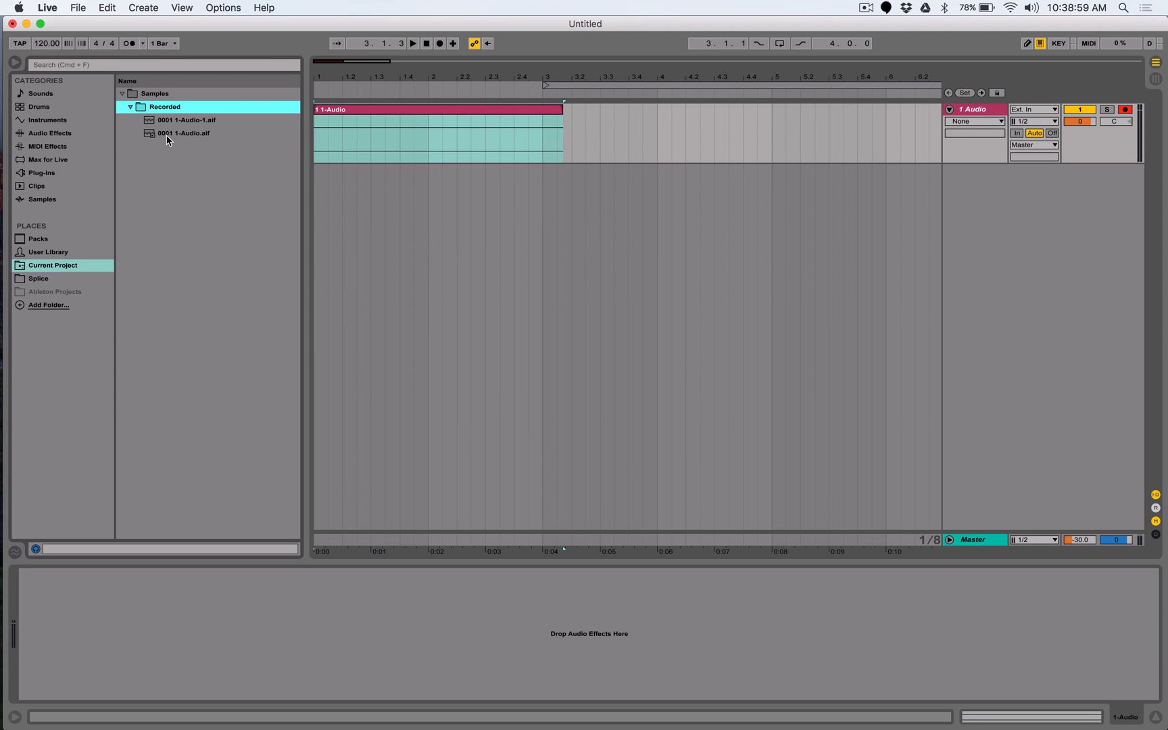
mouse_move(175, 141)
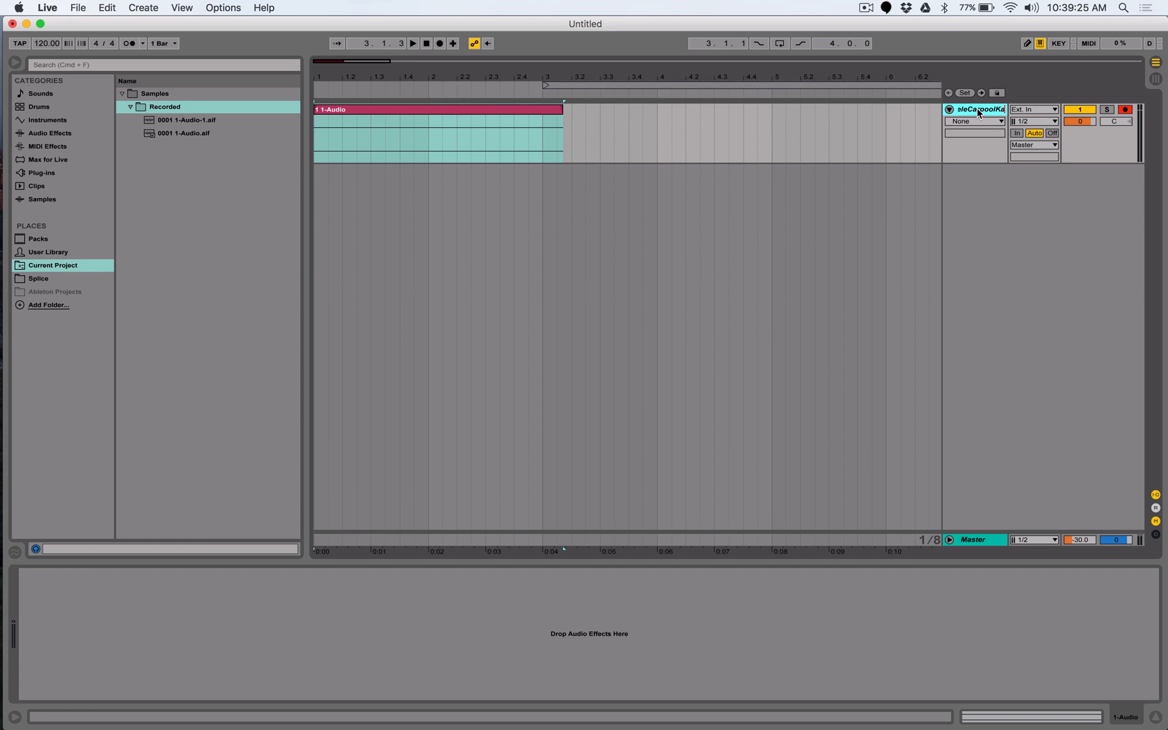
Name the track 'AdeleCarpoolKar'.
type("AdeleCarpoolKar")
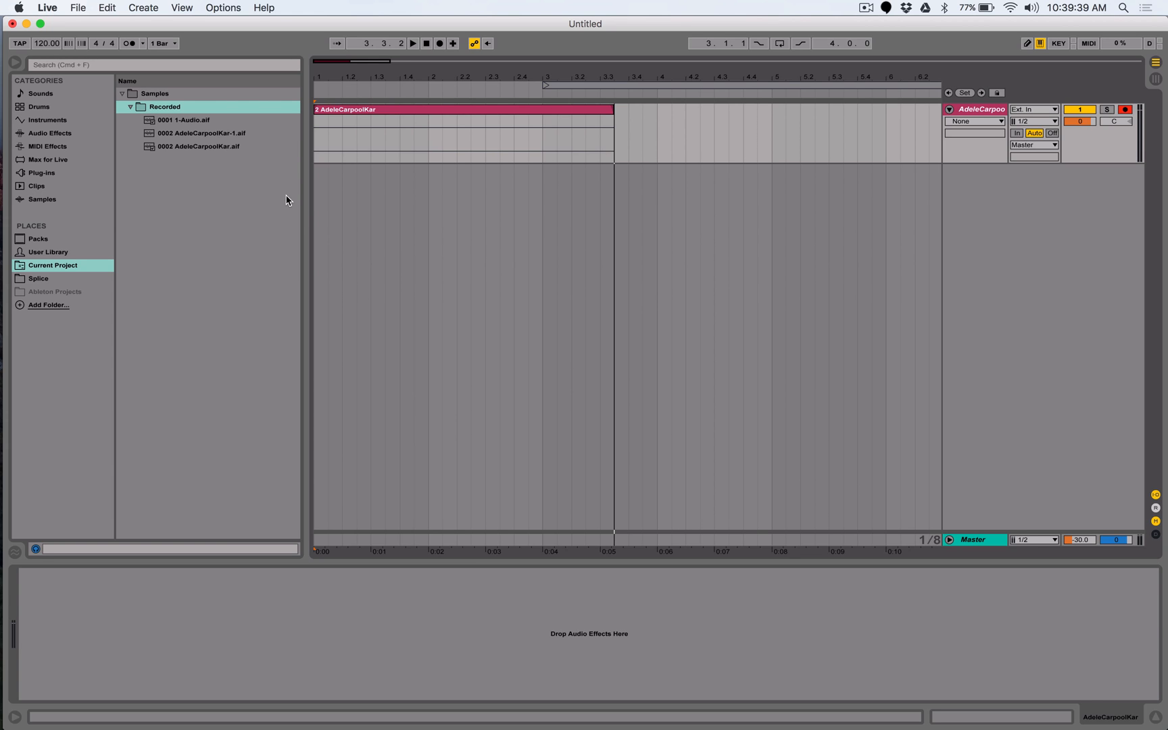
mouse_move(1089, 99)
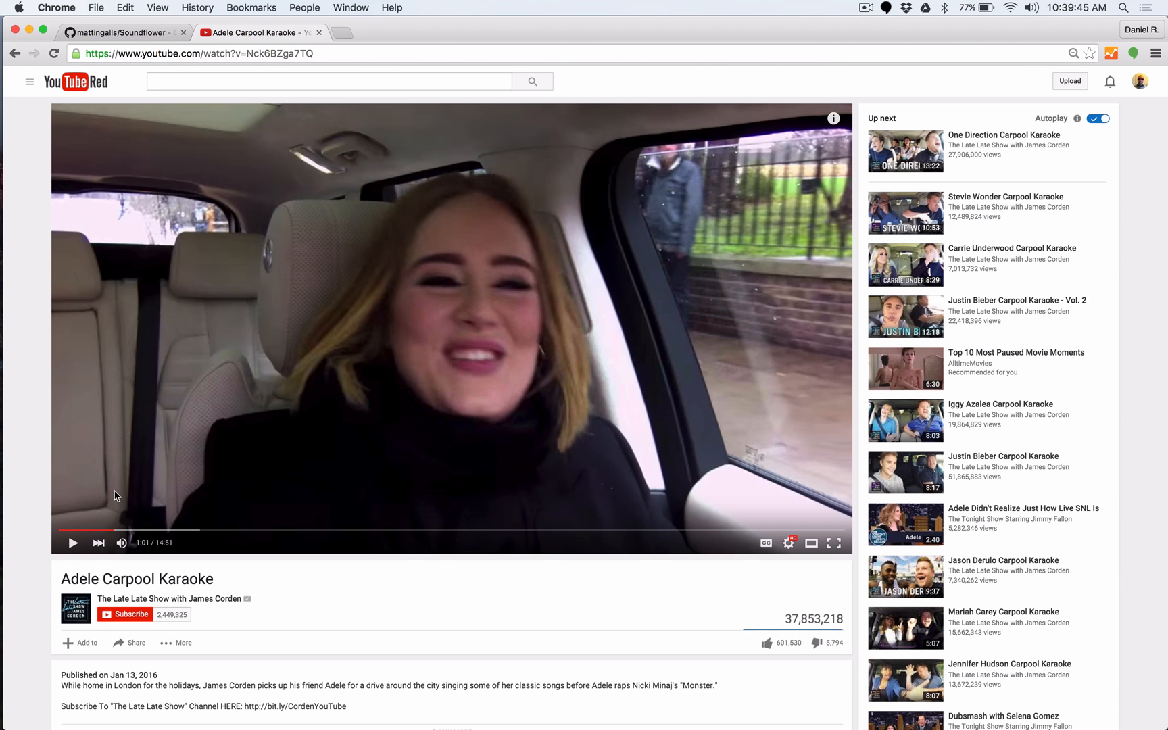
left_click(72, 543)
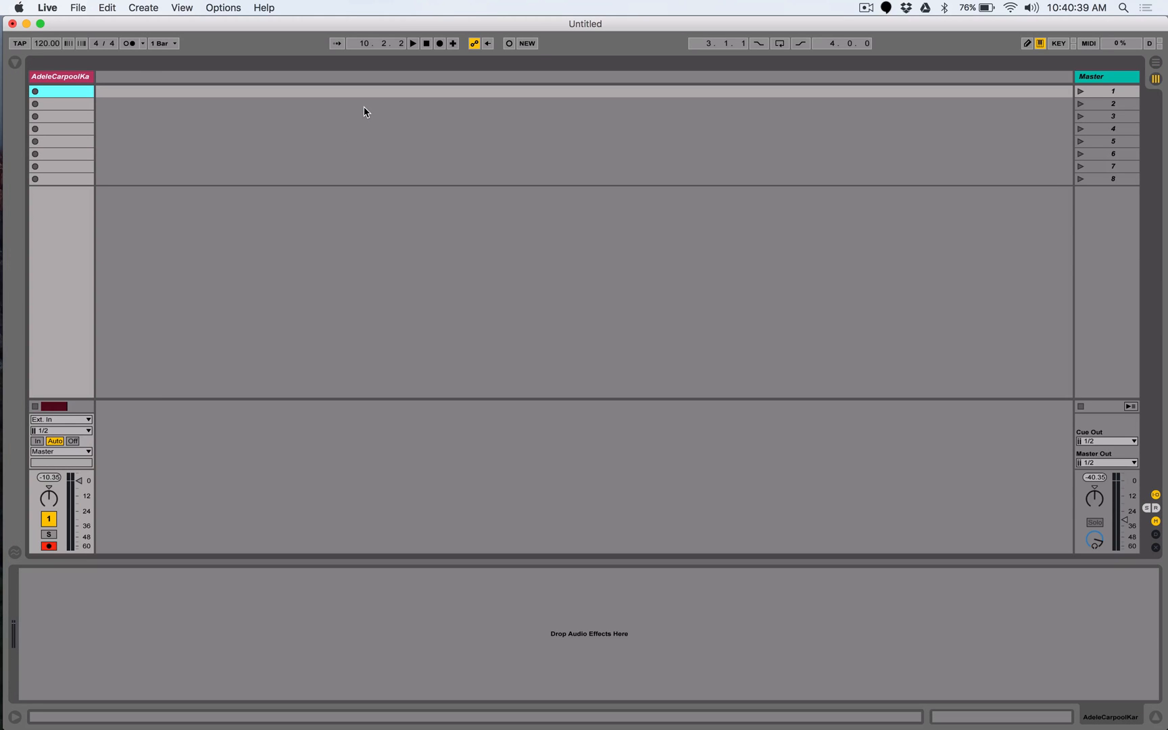
mouse_move(61, 429)
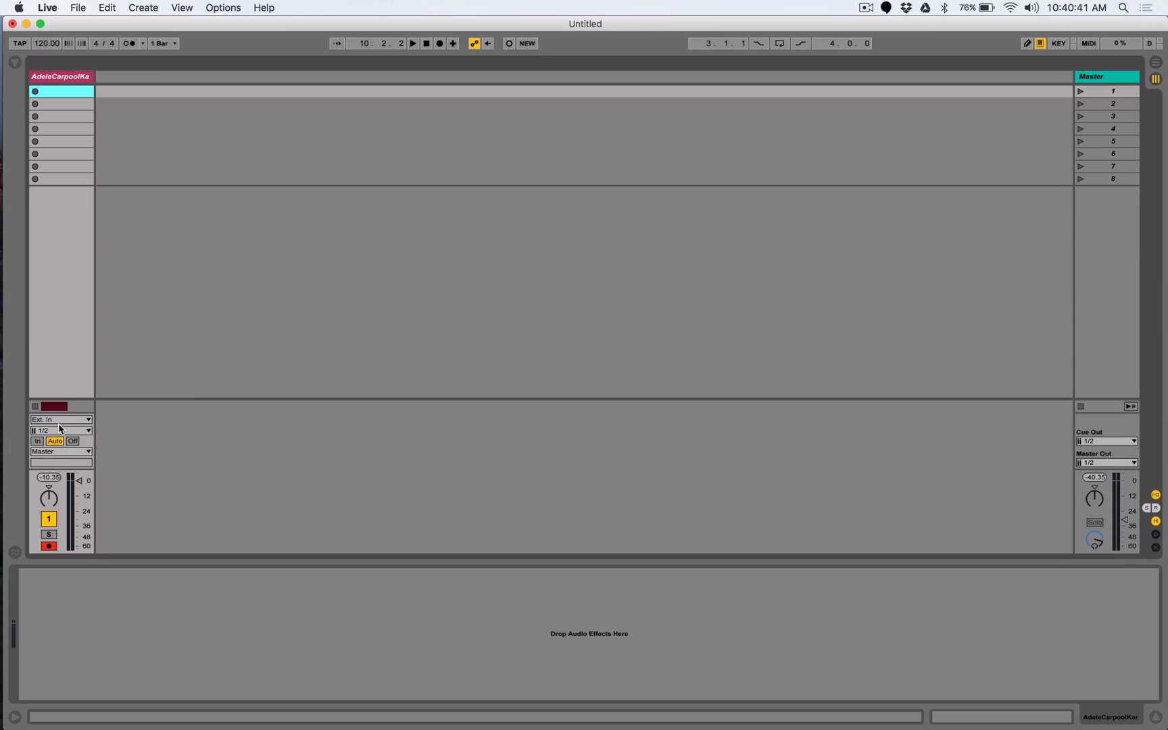
mouse_move(1009, 577)
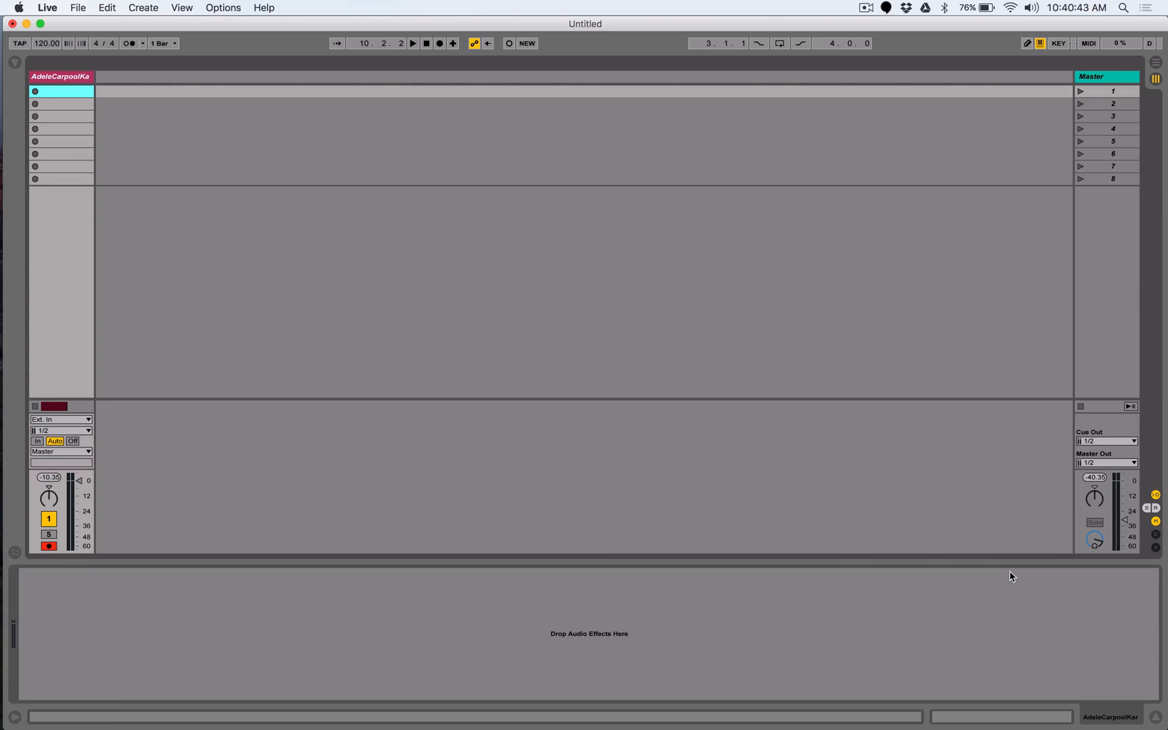
Lower the Master track's volume fader to about -39 dB.
left_click_drag(1124, 521, 1124, 531)
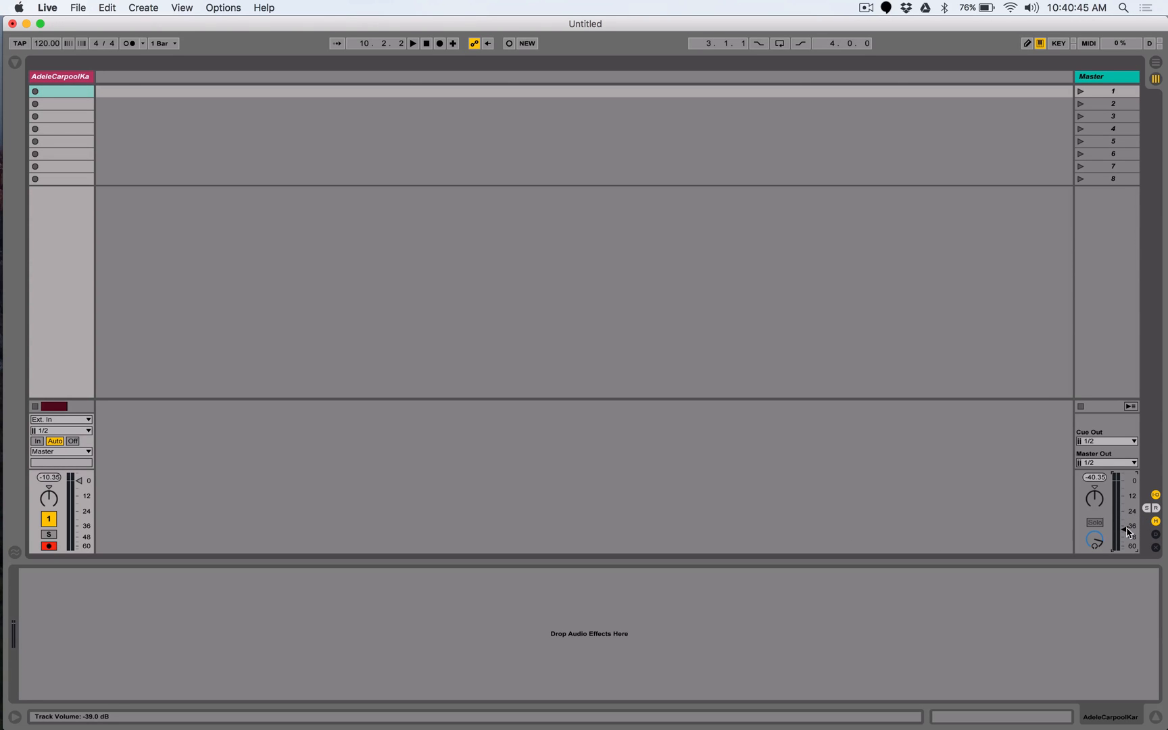